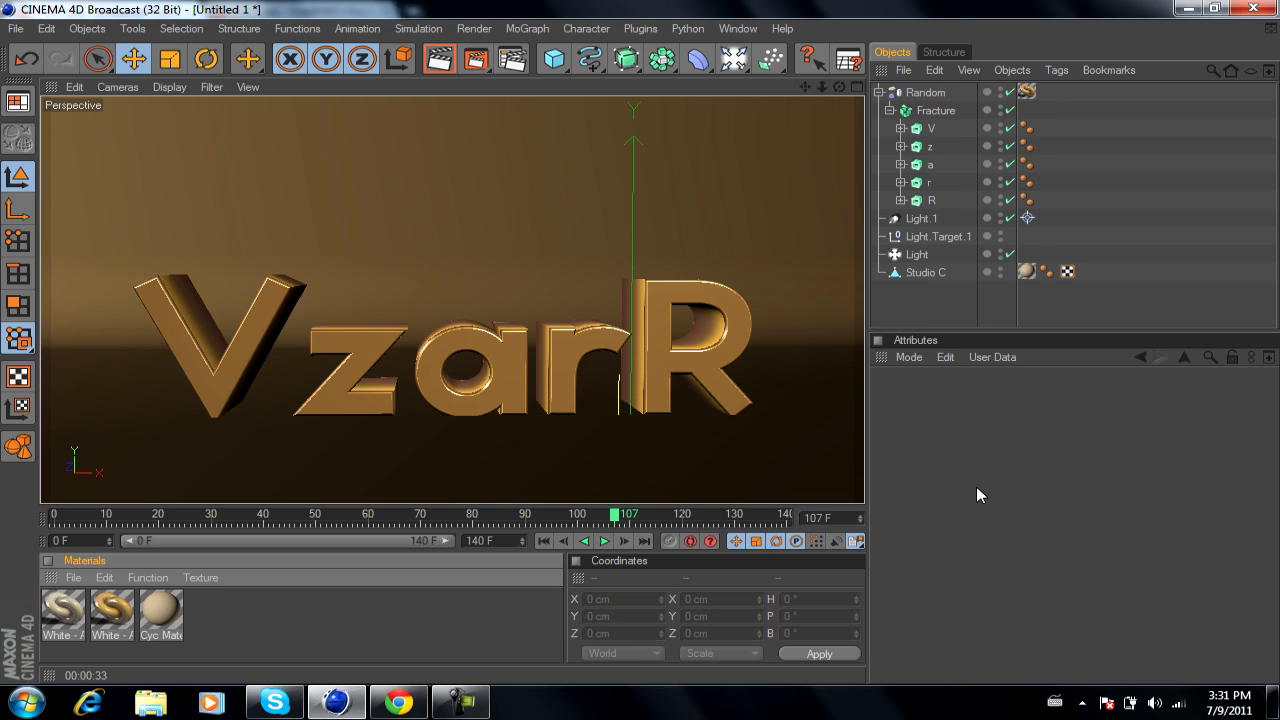
pyautogui.moveTo(976, 480)
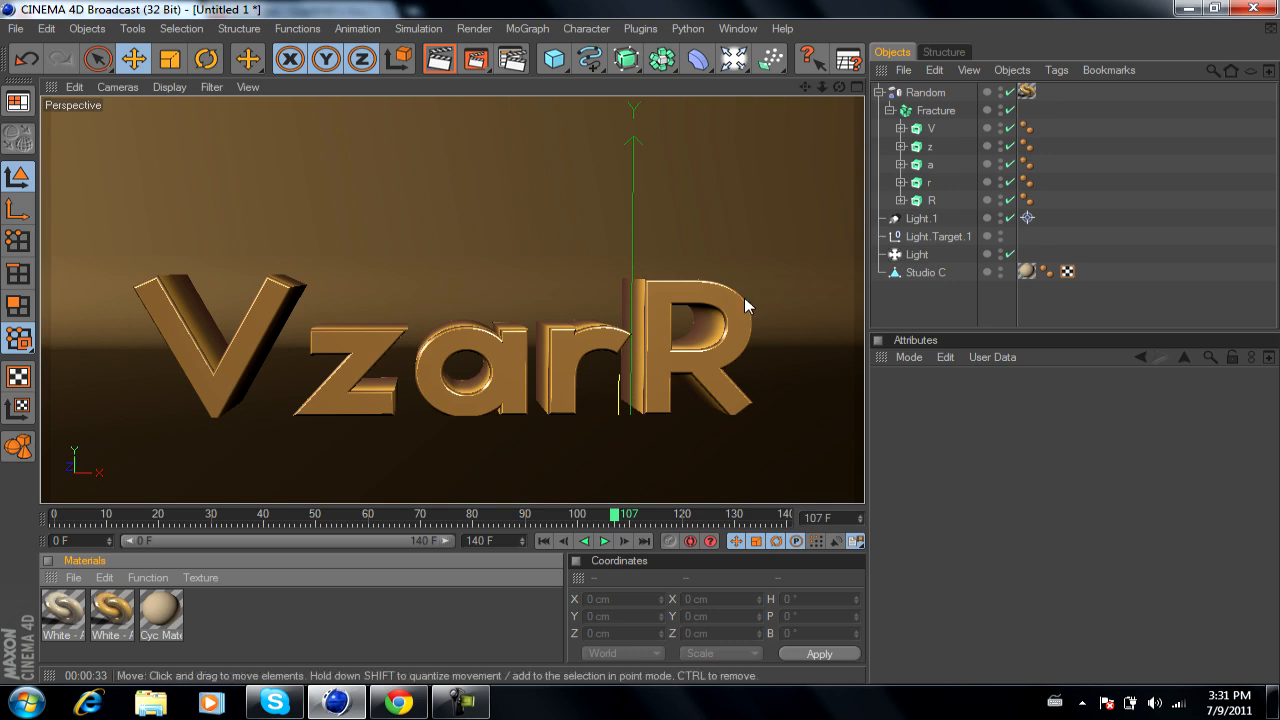
pyautogui.moveTo(710, 300)
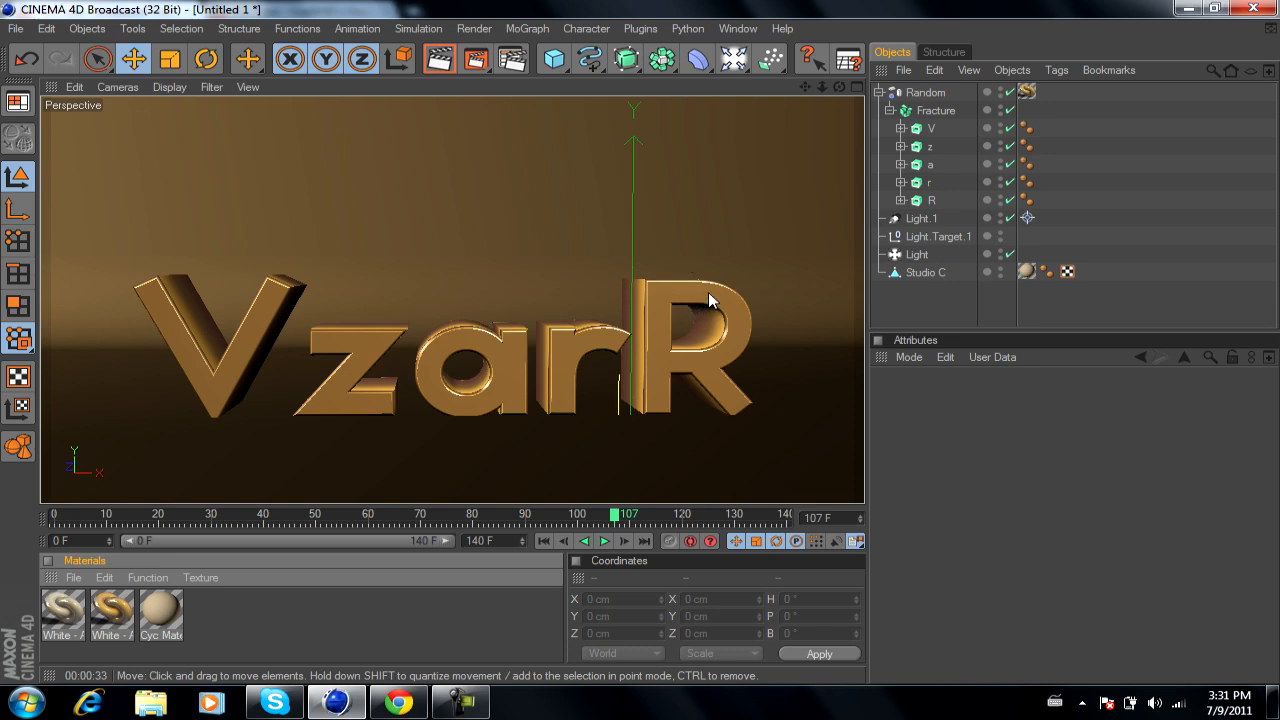
pyautogui.moveTo(560, 284)
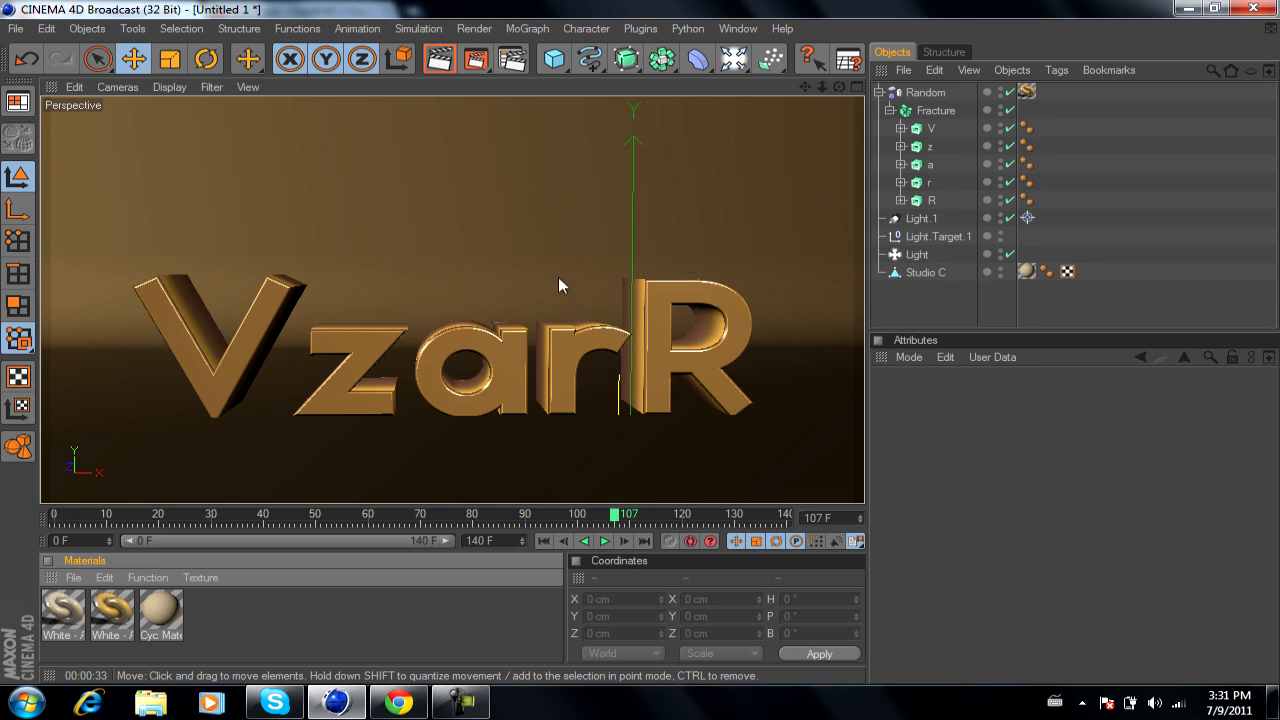
pyautogui.moveTo(504, 248)
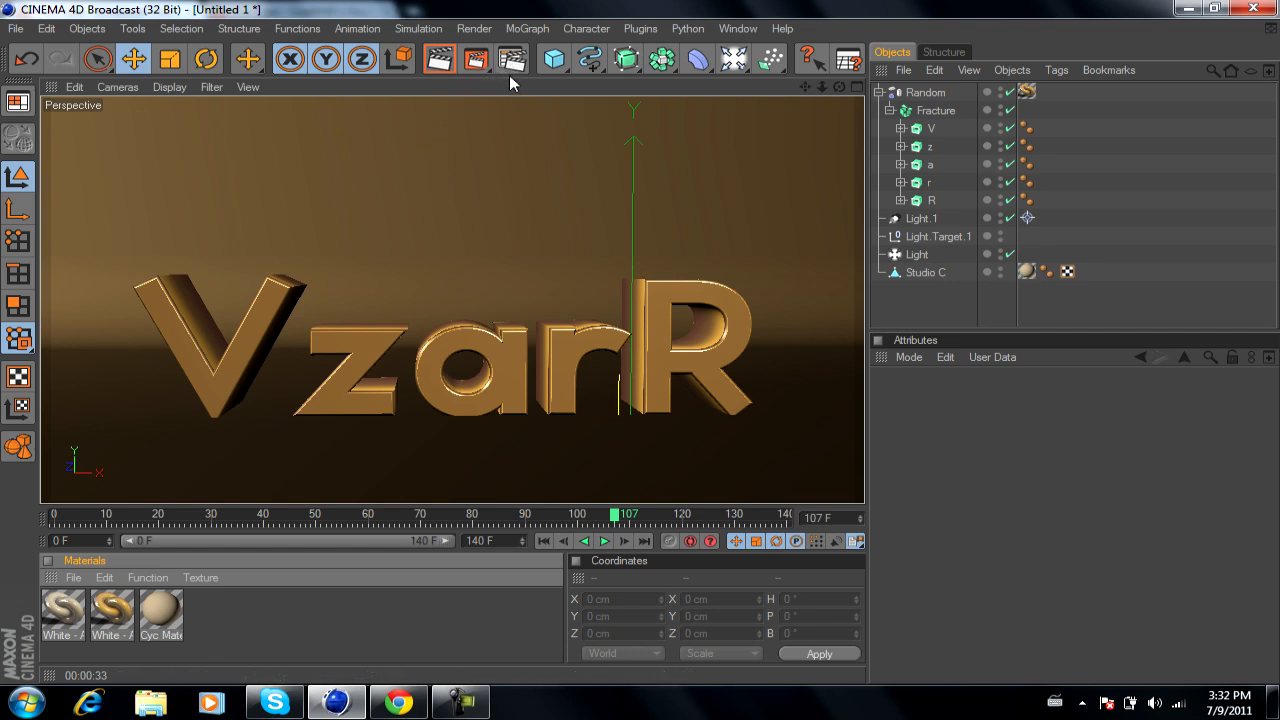
pyautogui.moveTo(492, 32)
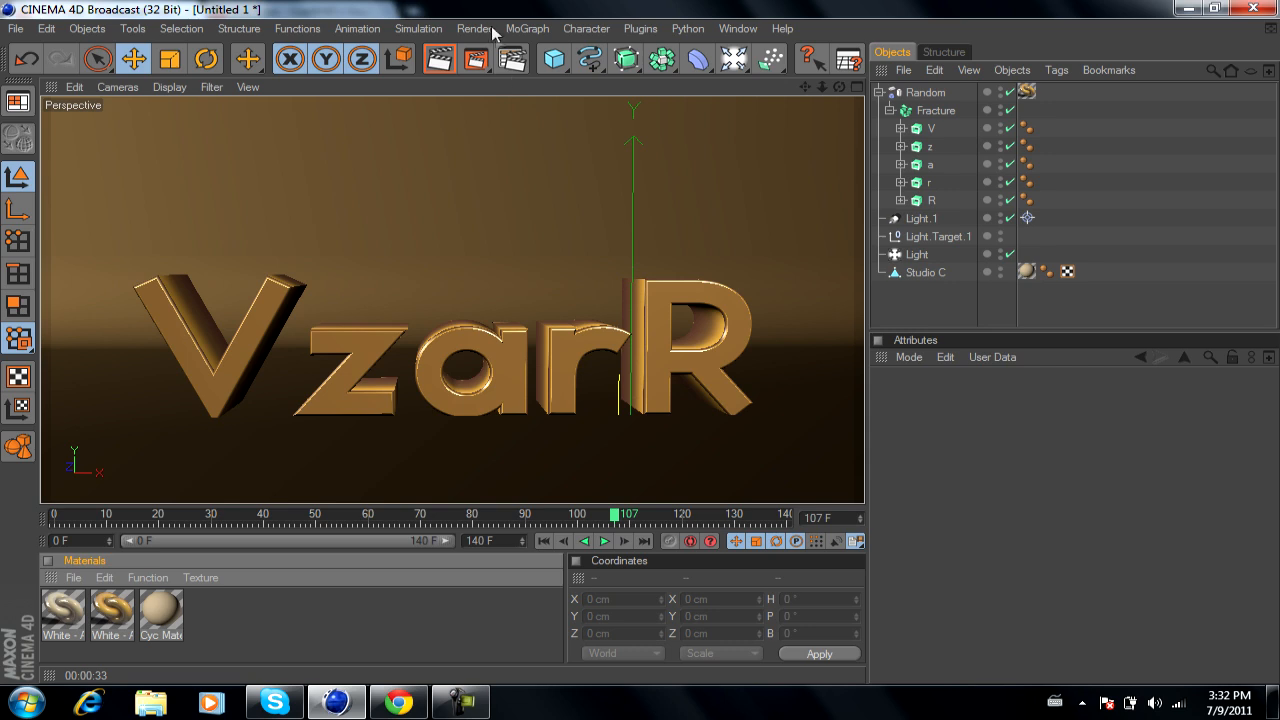
pyautogui.moveTo(440, 58)
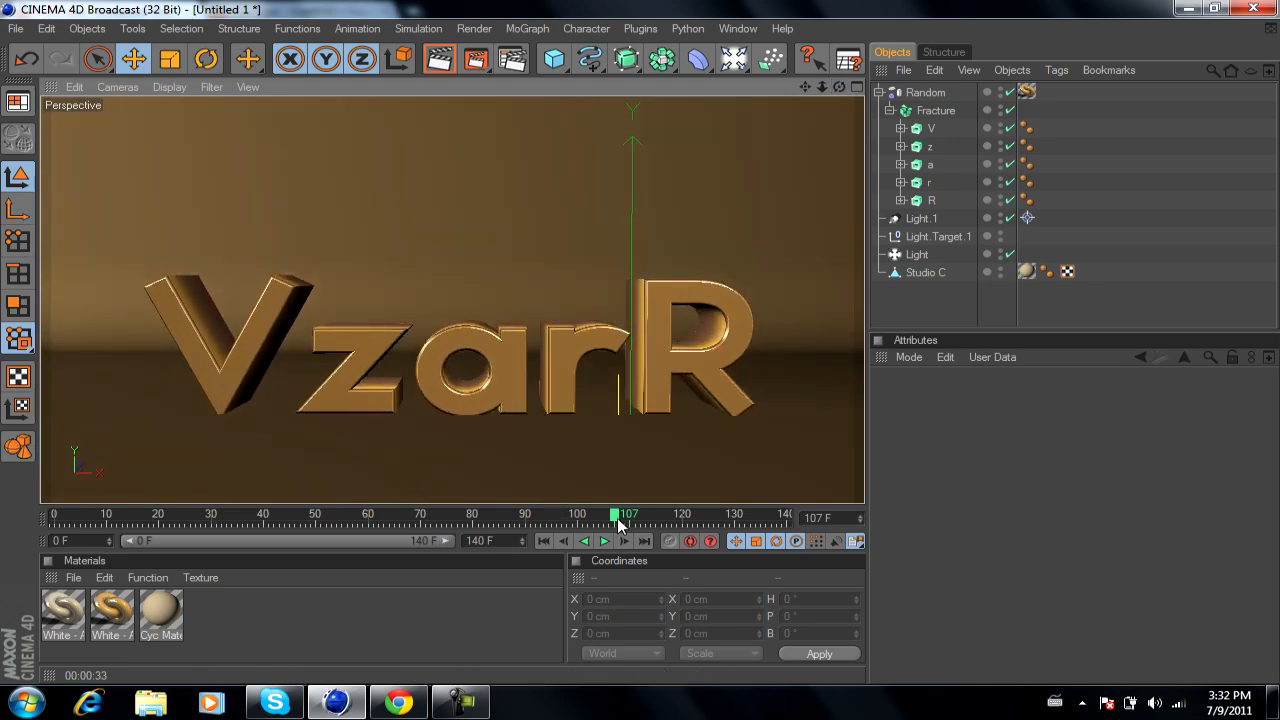
# Scrub the Picture Viewer to review the finished 1280x720 gold VzarR render
pyautogui.moveTo(628, 512); pyautogui.dragTo(368, 512)
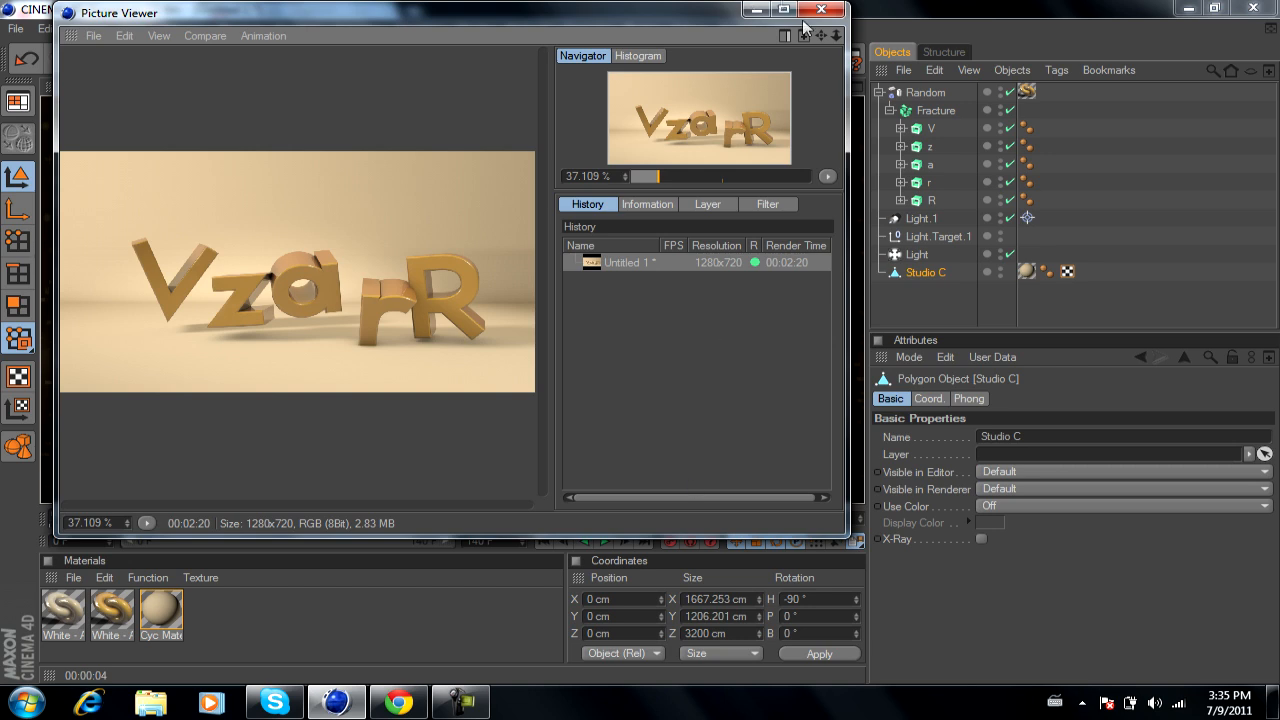
pyautogui.moveTo(822, 12)
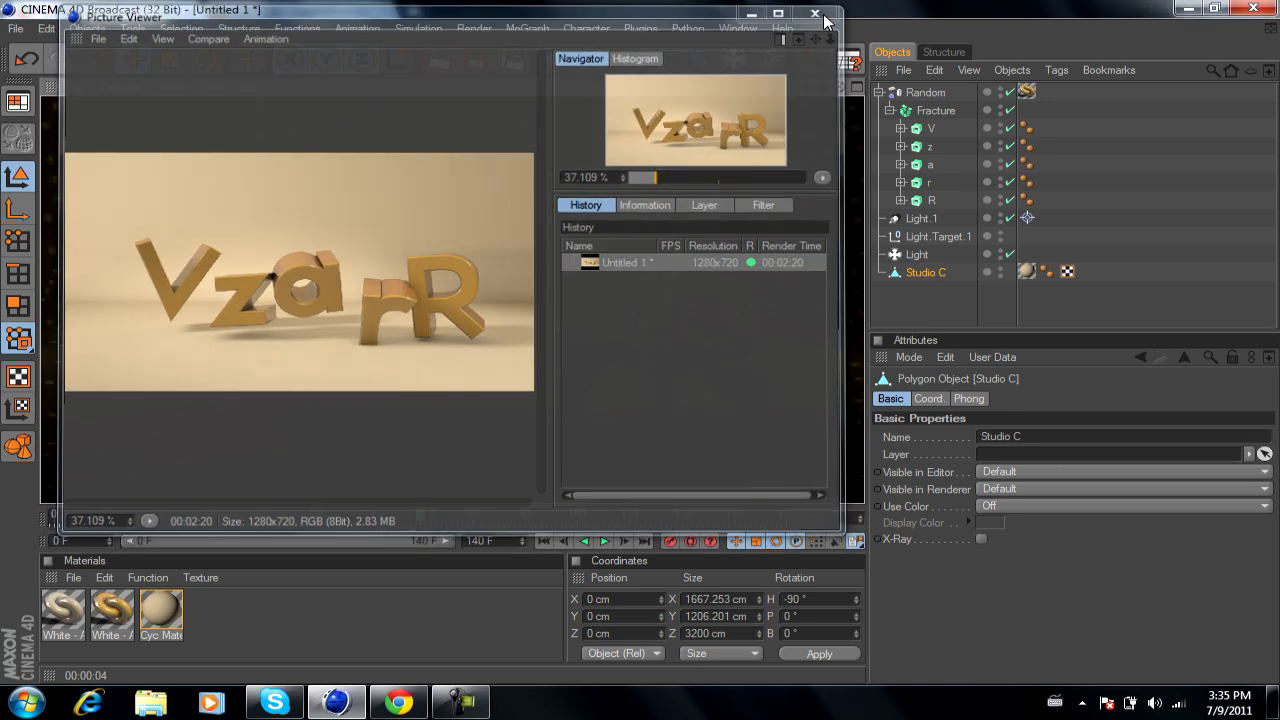
# Review the Global Illumination irradiance cache and Anti-Aliasing pages in Render Settings
pyautogui.click(828, 16)
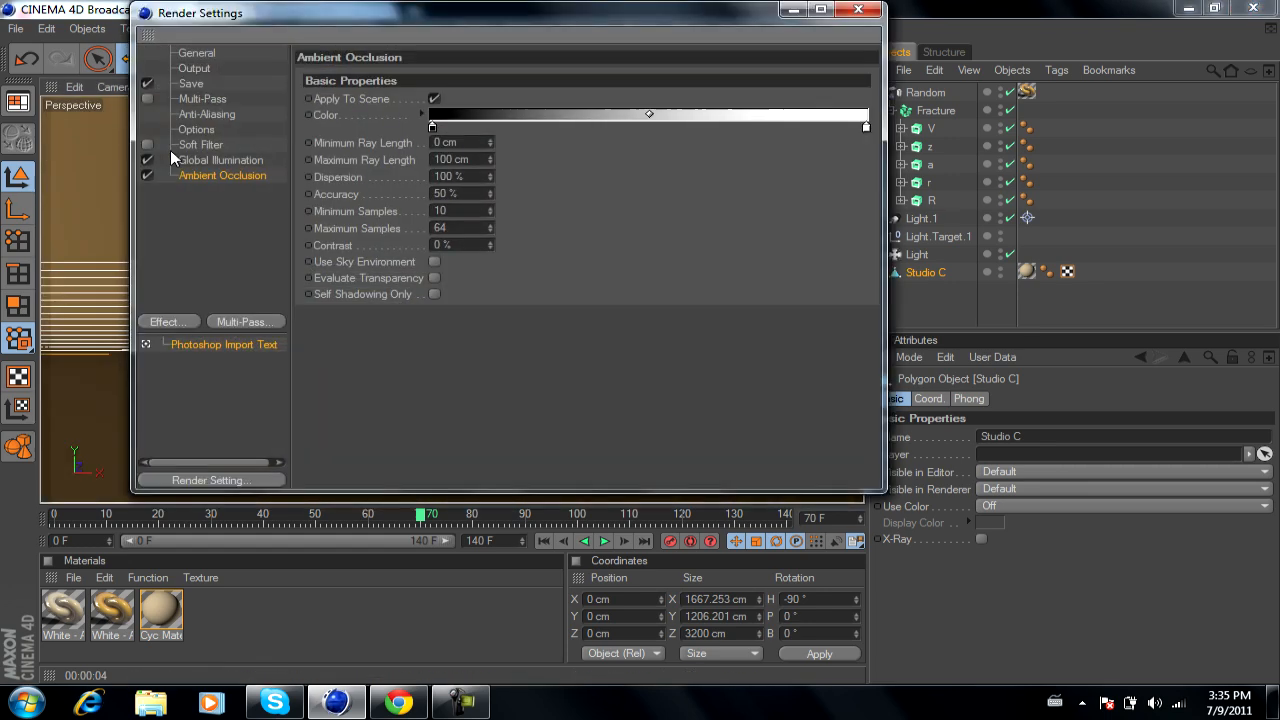
pyautogui.click(220, 160)
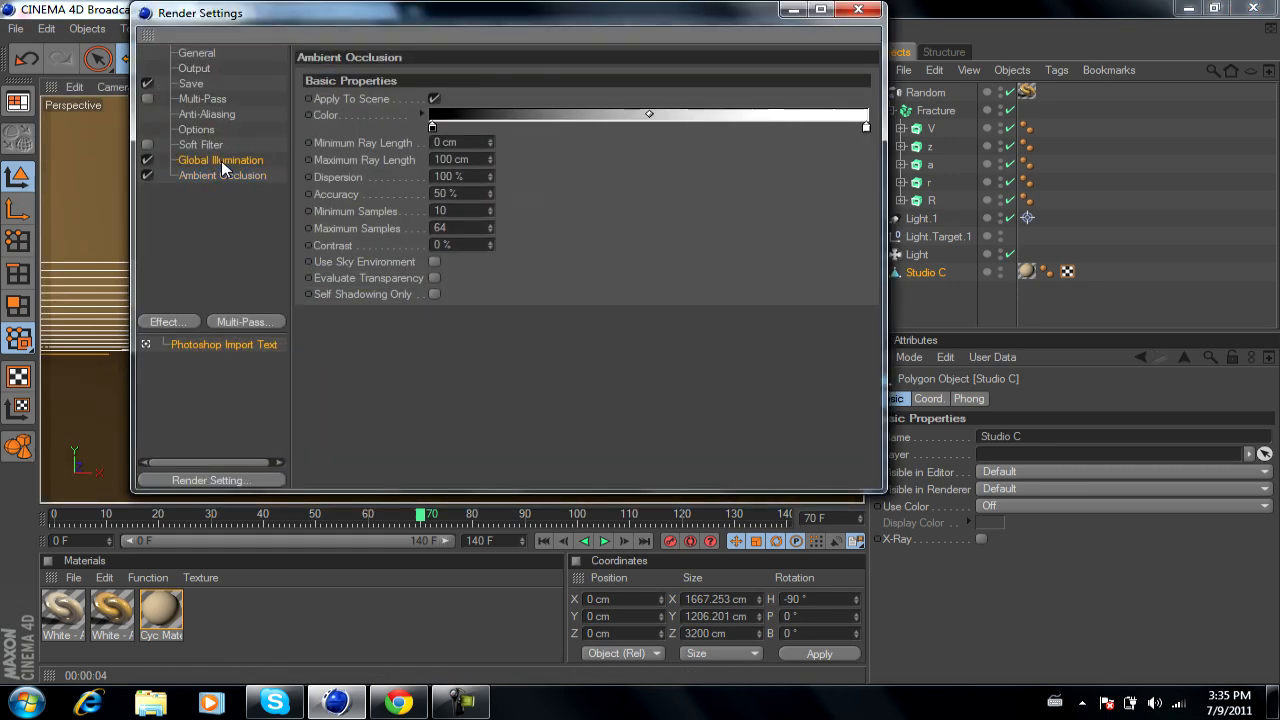
pyautogui.click(220, 160)
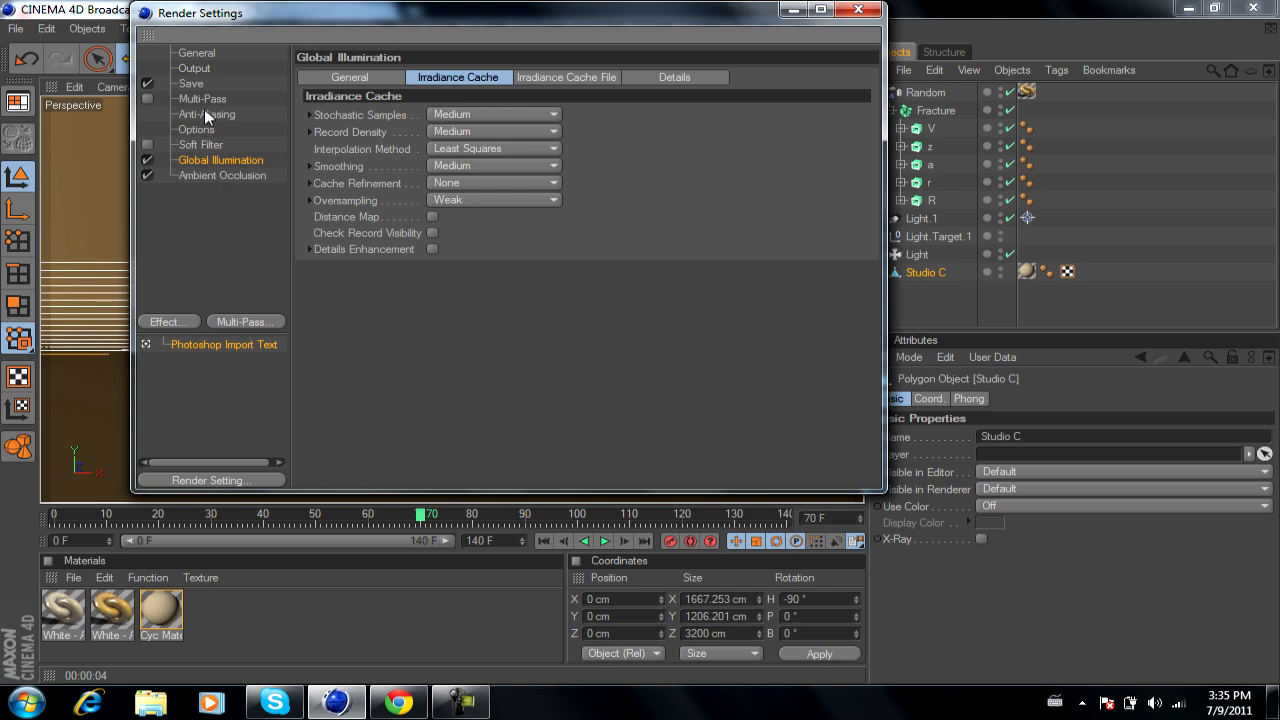
pyautogui.click(206, 114)
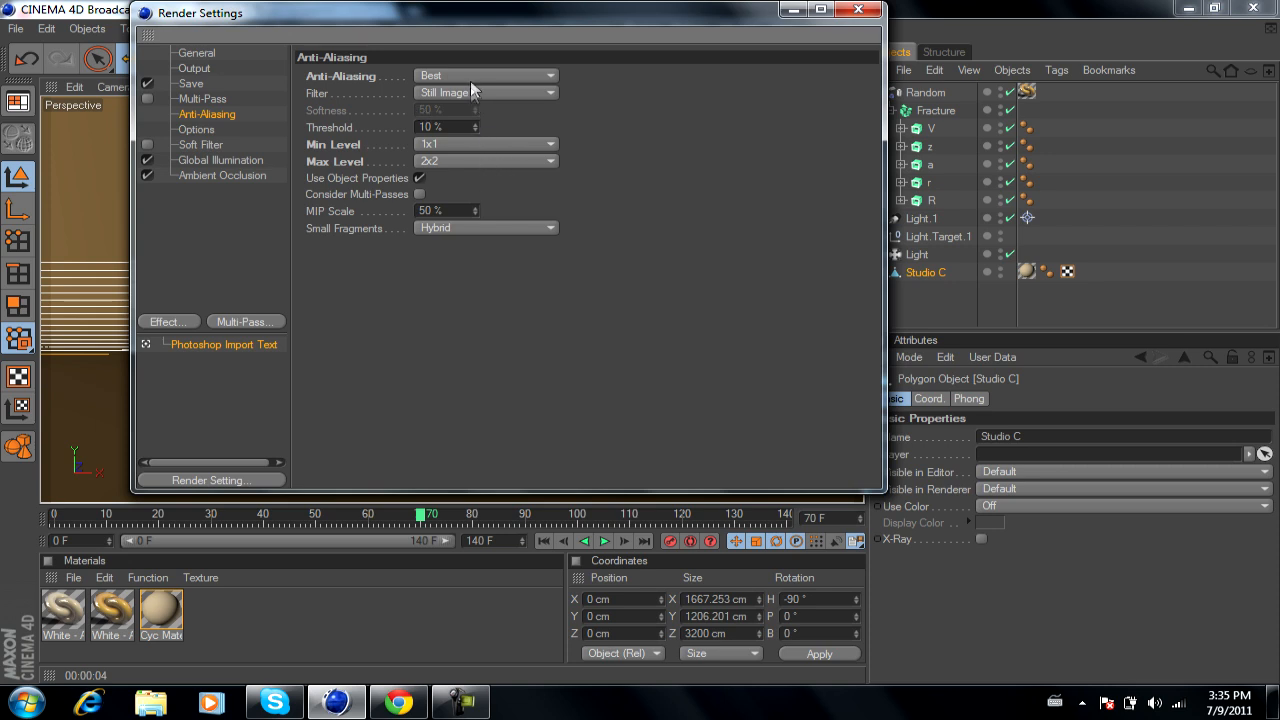
pyautogui.click(486, 92)
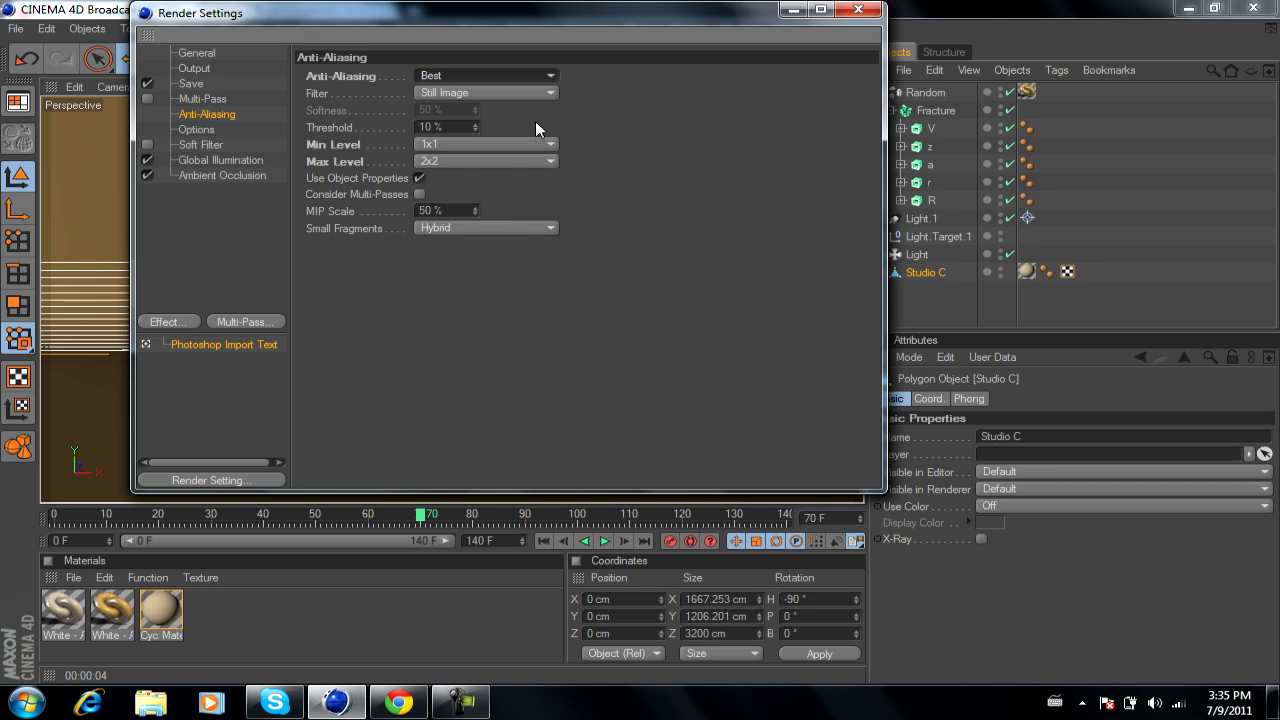
pyautogui.moveTo(490, 162)
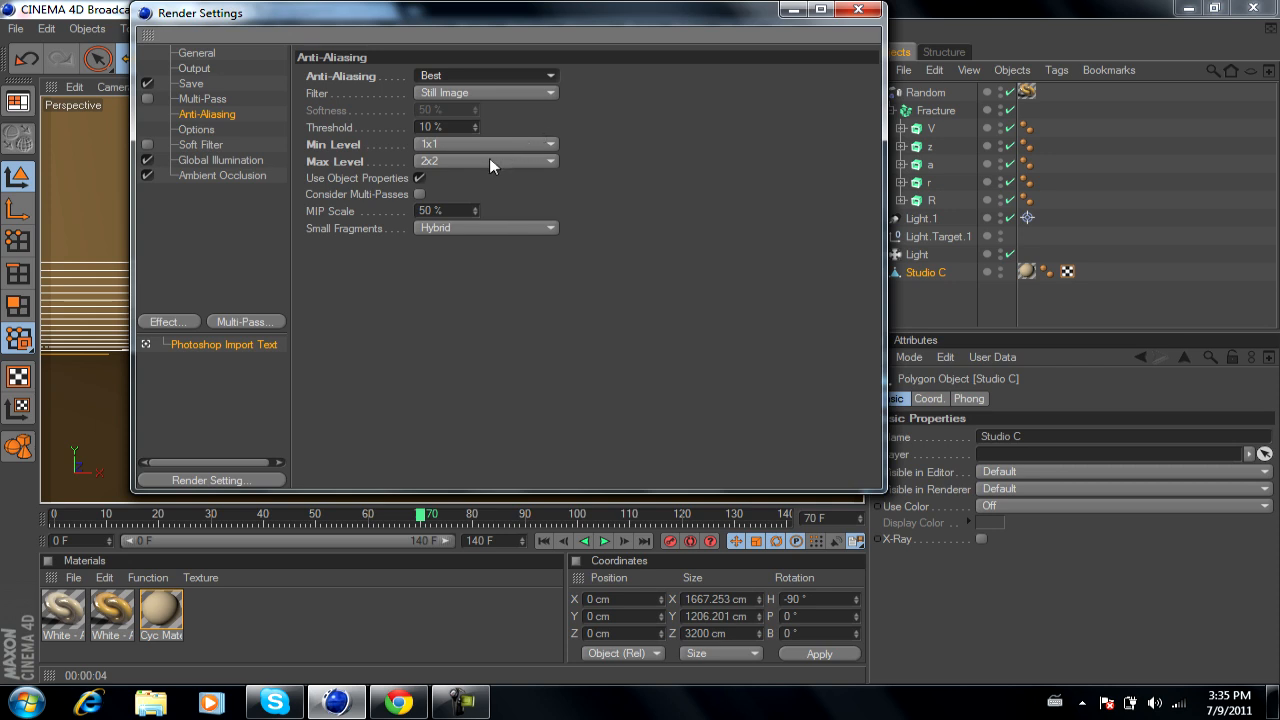
pyautogui.moveTo(464, 166)
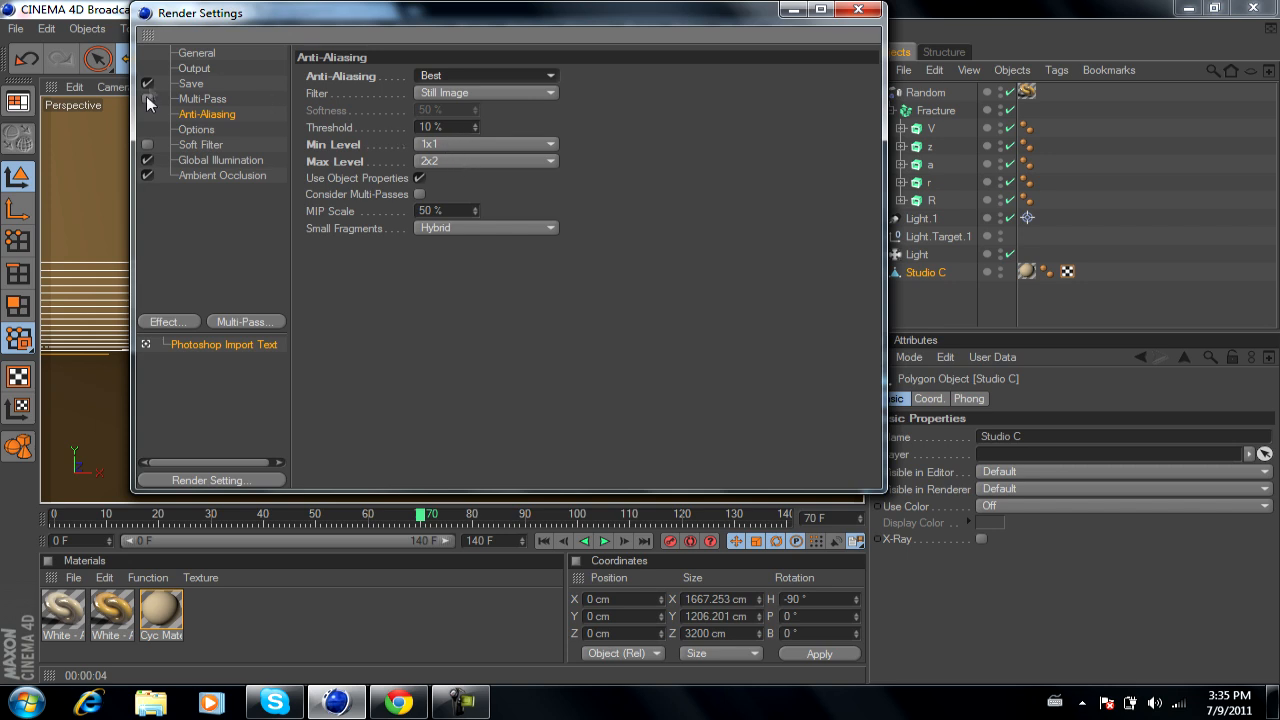
# In Options, lower Ray Depth and Shadow Depth to 7 and Reflection Depth to 3
pyautogui.click(196, 128)
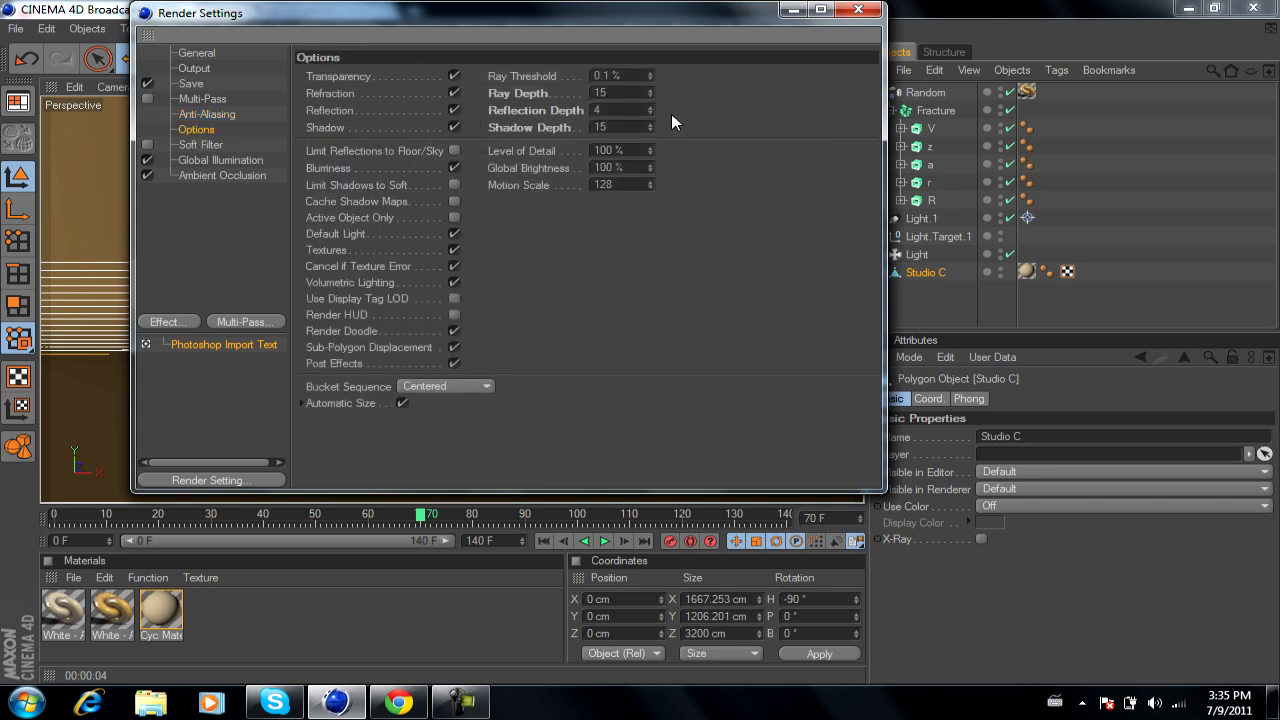
pyautogui.moveTo(650, 100)
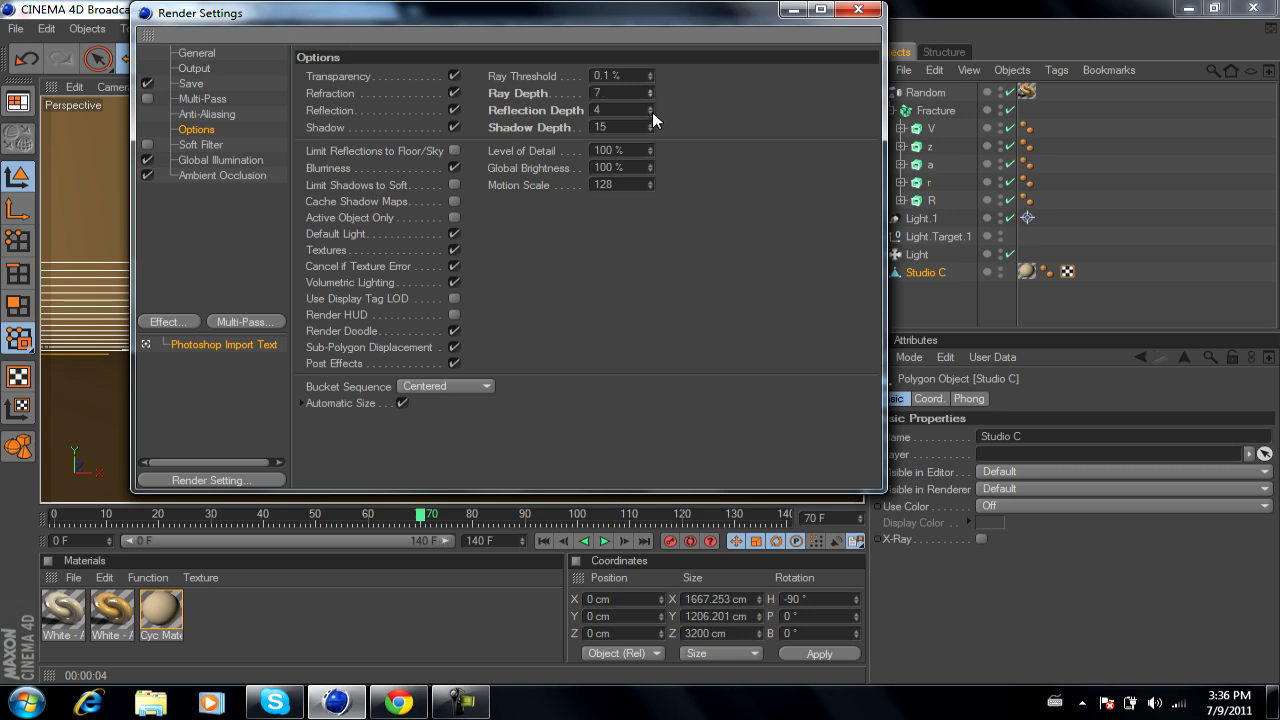
pyautogui.moveTo(656, 136)
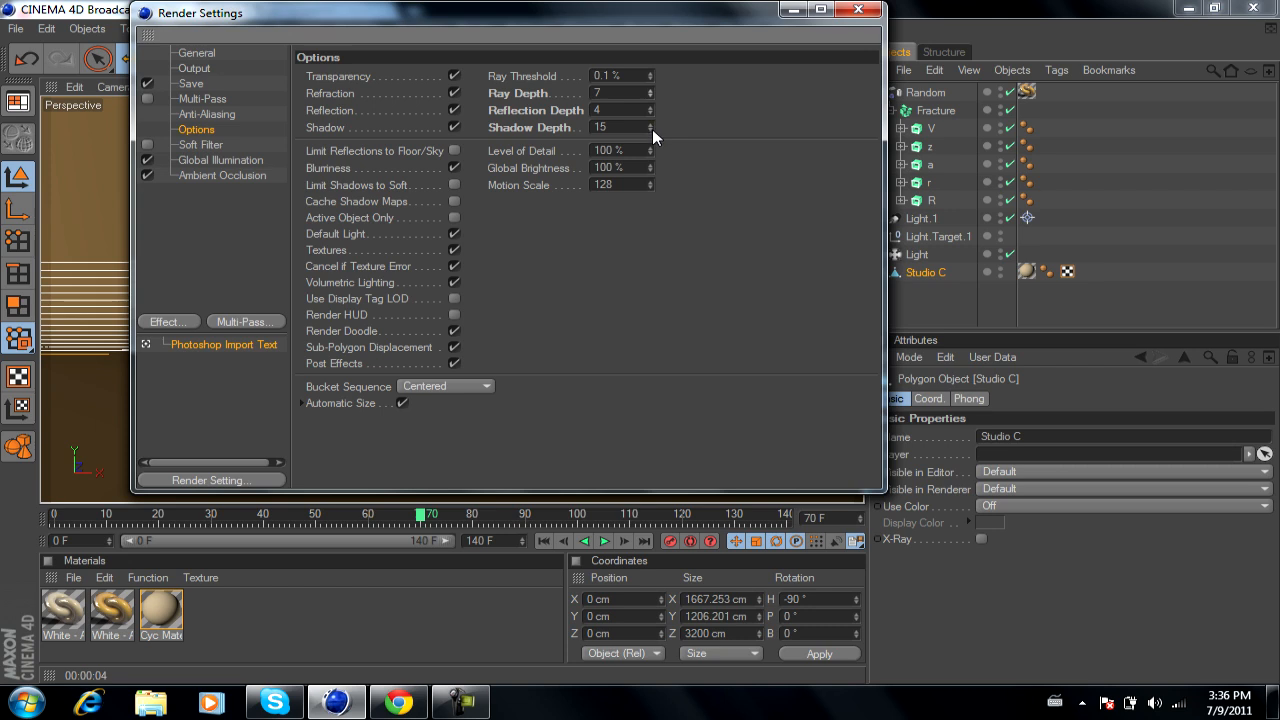
pyautogui.click(652, 132)
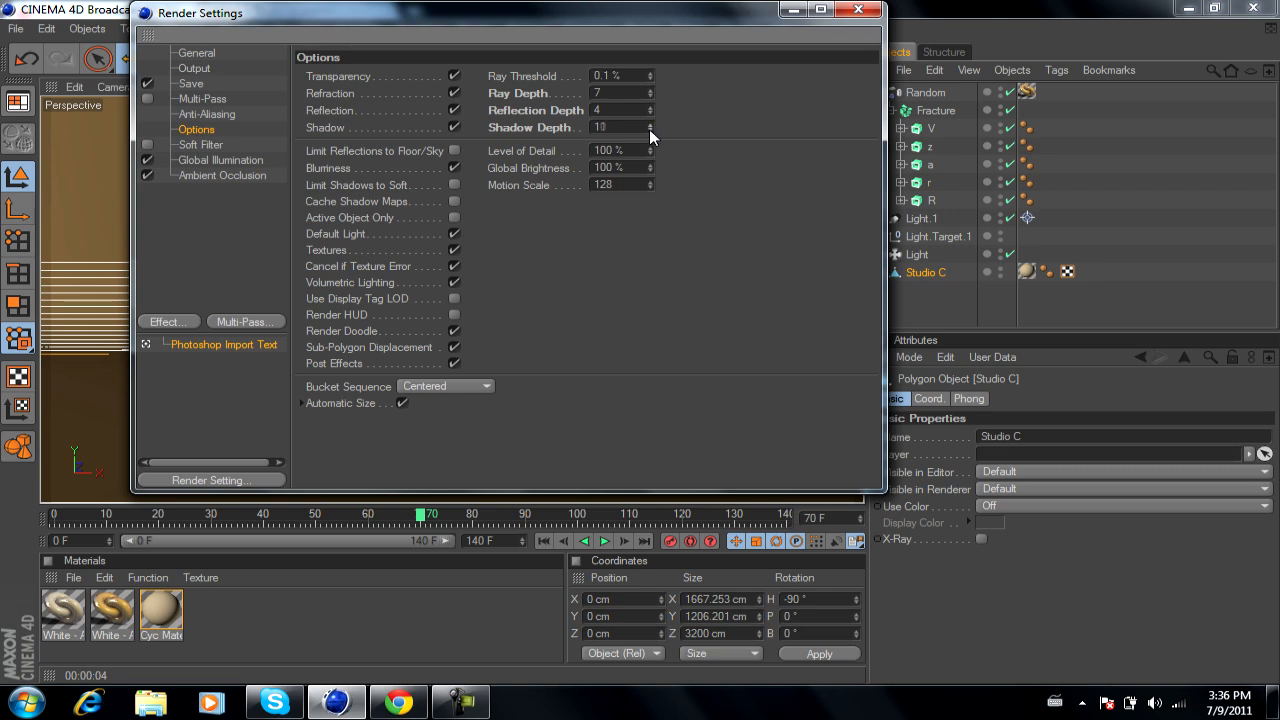
pyautogui.click(652, 124)
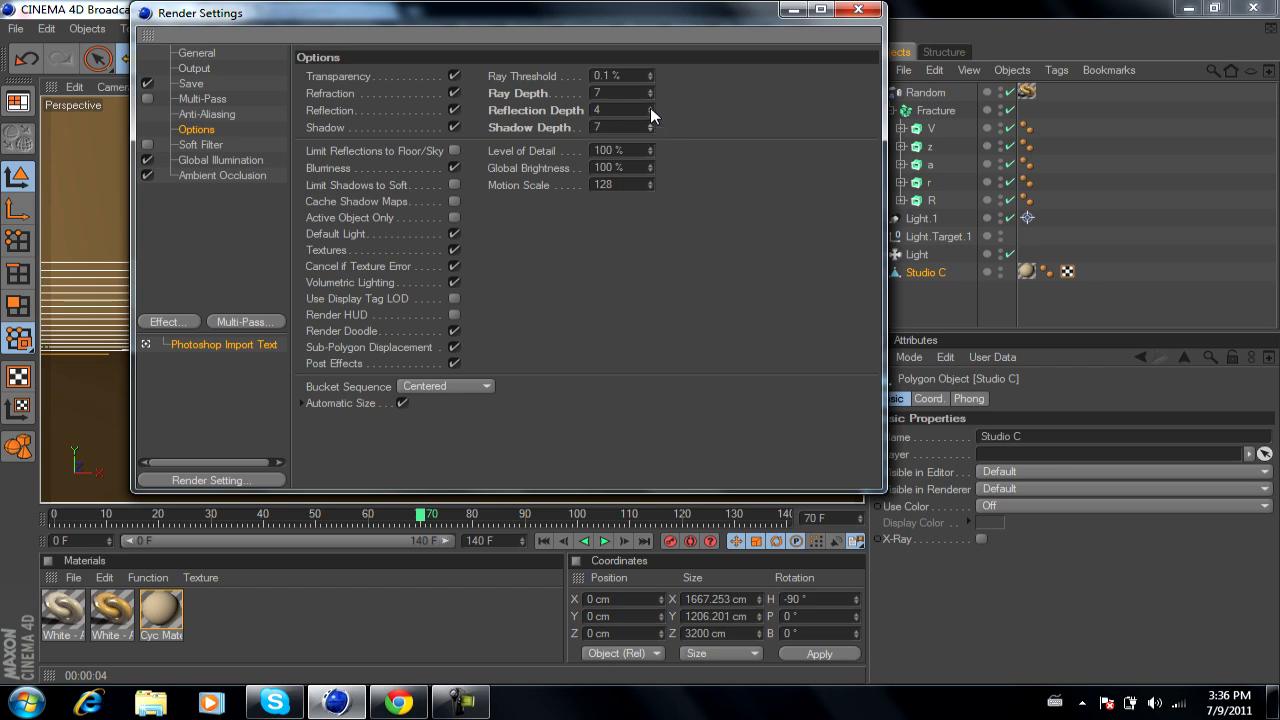
pyautogui.click(652, 114)
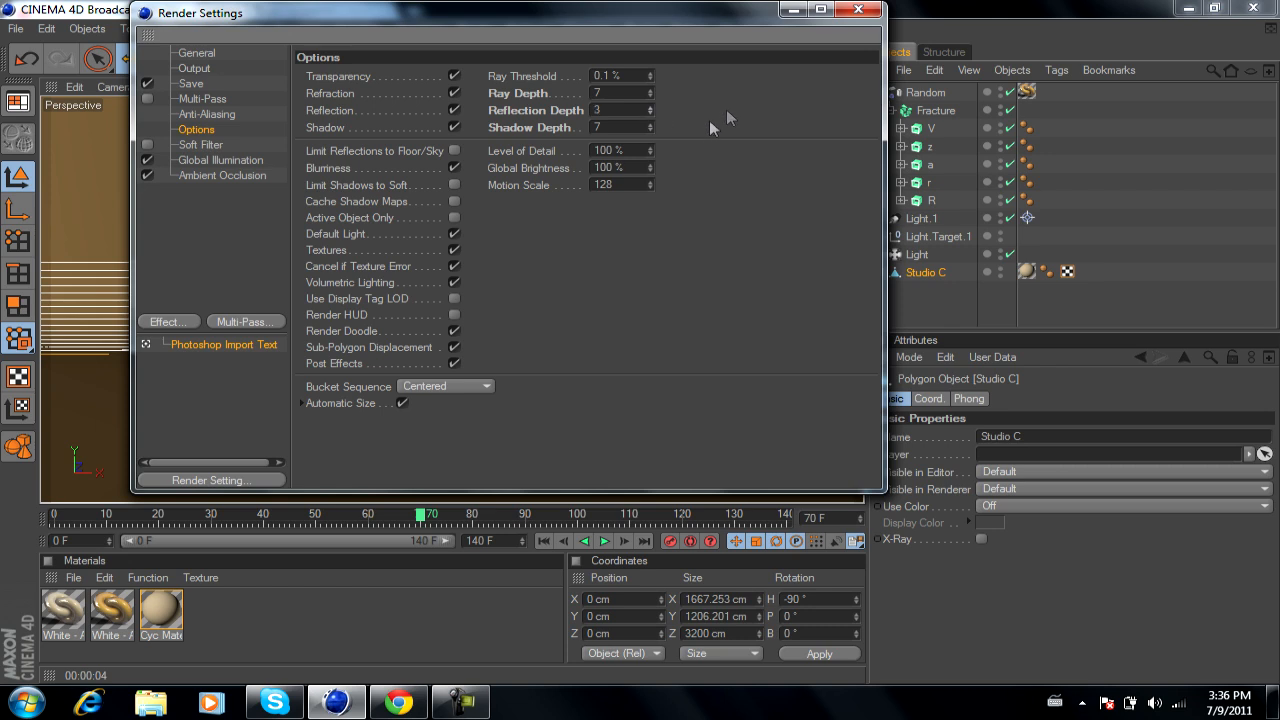
pyautogui.click(620, 110)
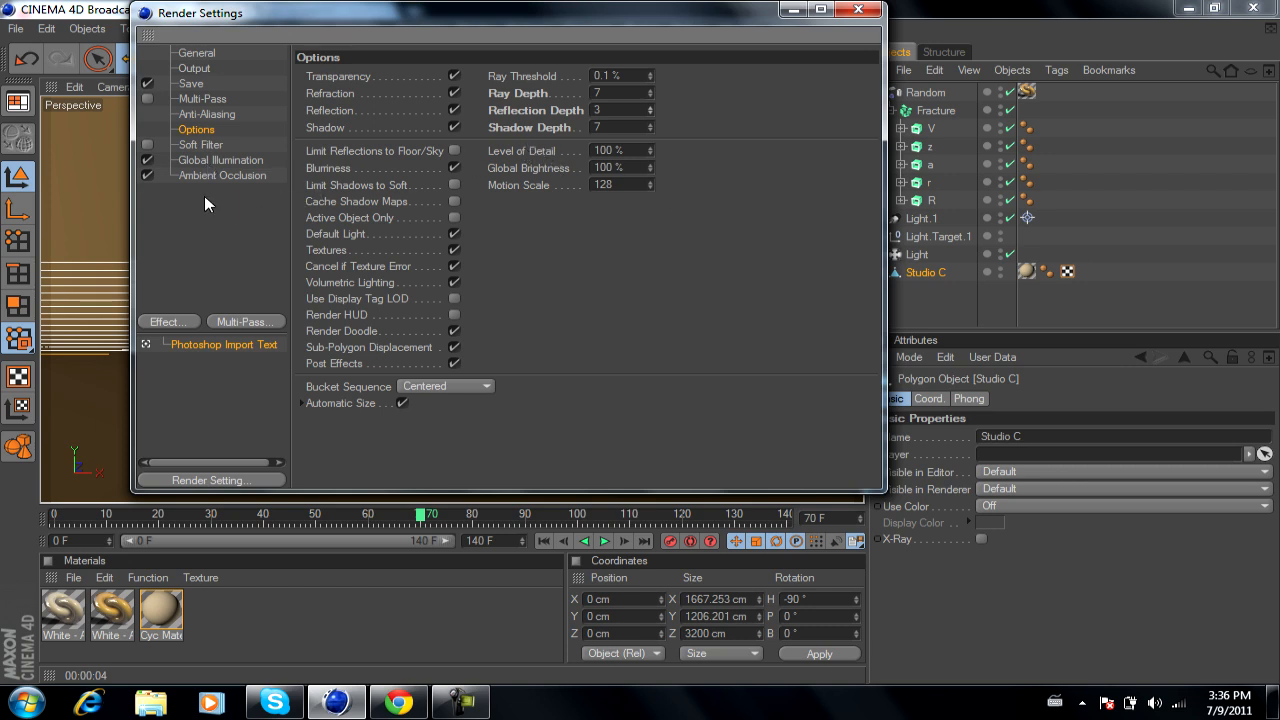
# Set the irradiance cache Stochastic Samples and Record Density to Low
pyautogui.click(220, 160)
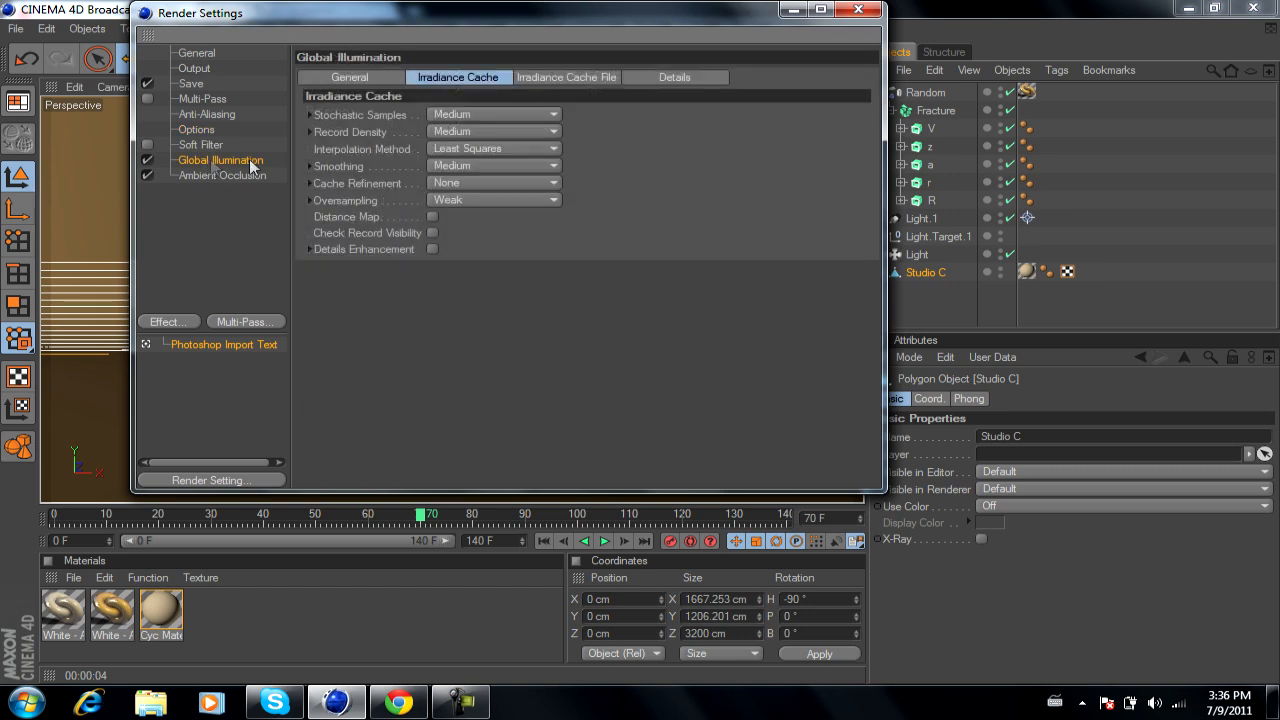
pyautogui.moveTo(518, 124)
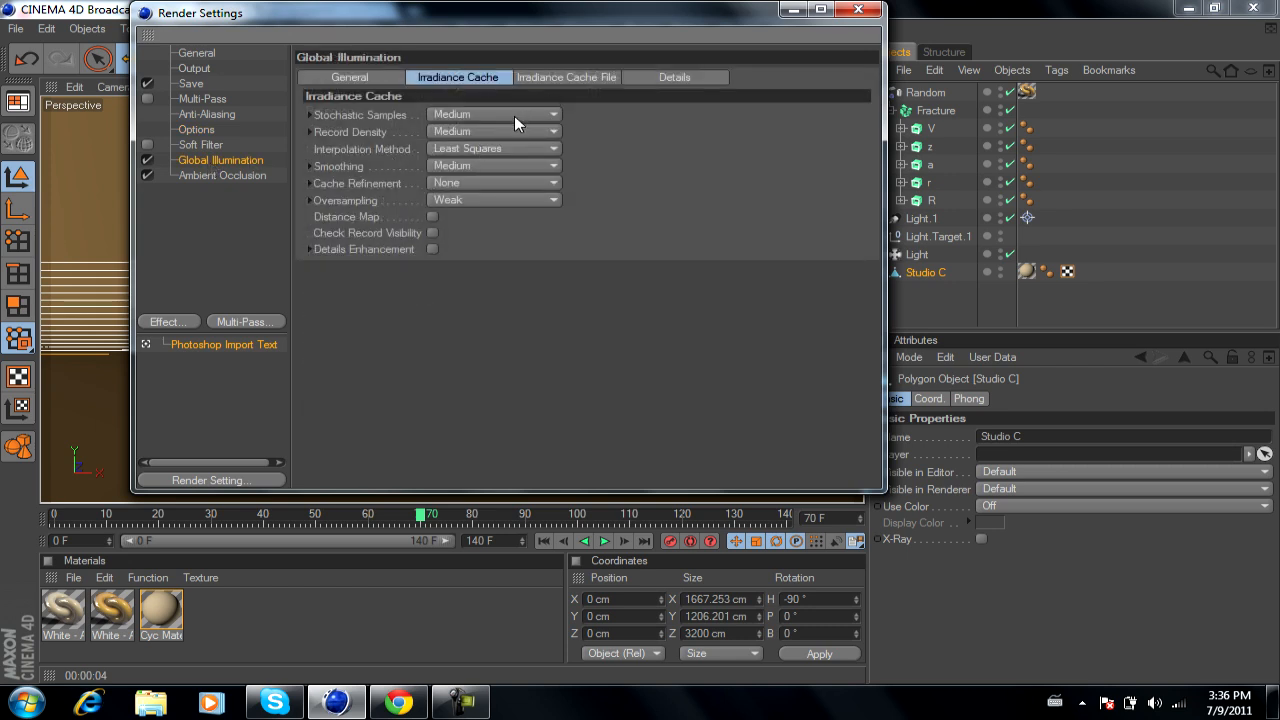
pyautogui.moveTo(510, 118)
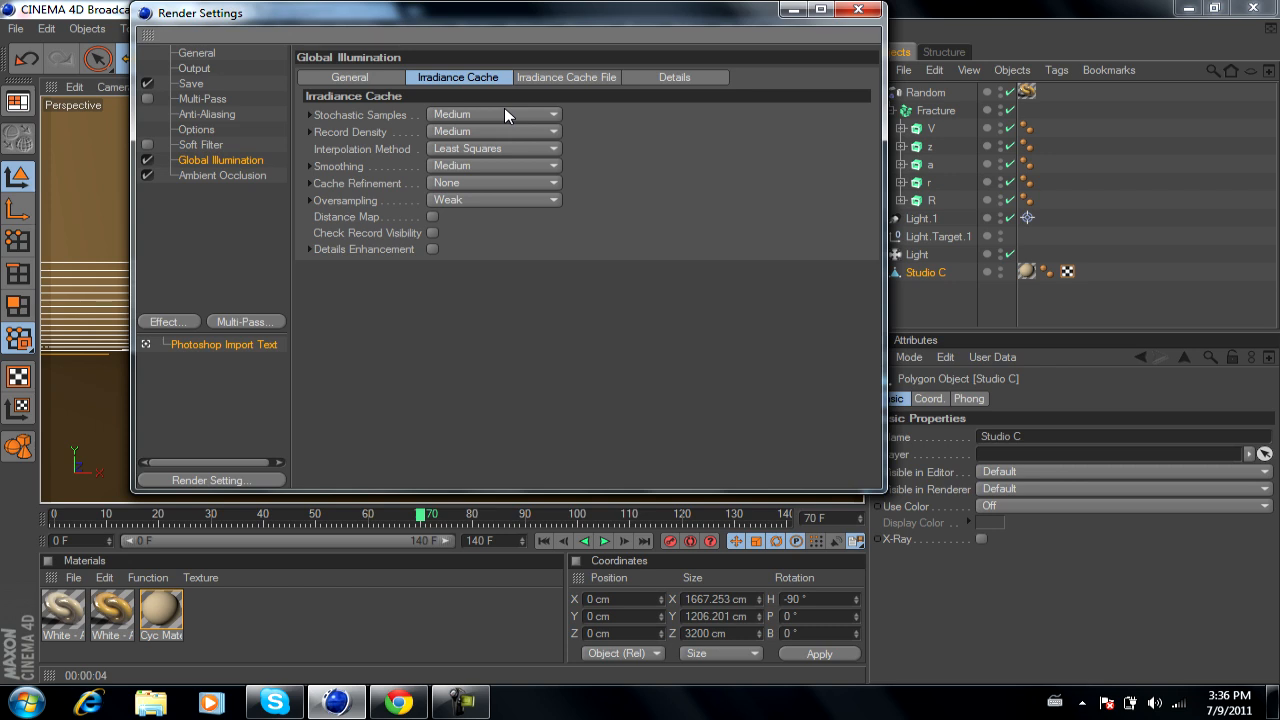
pyautogui.click(496, 114)
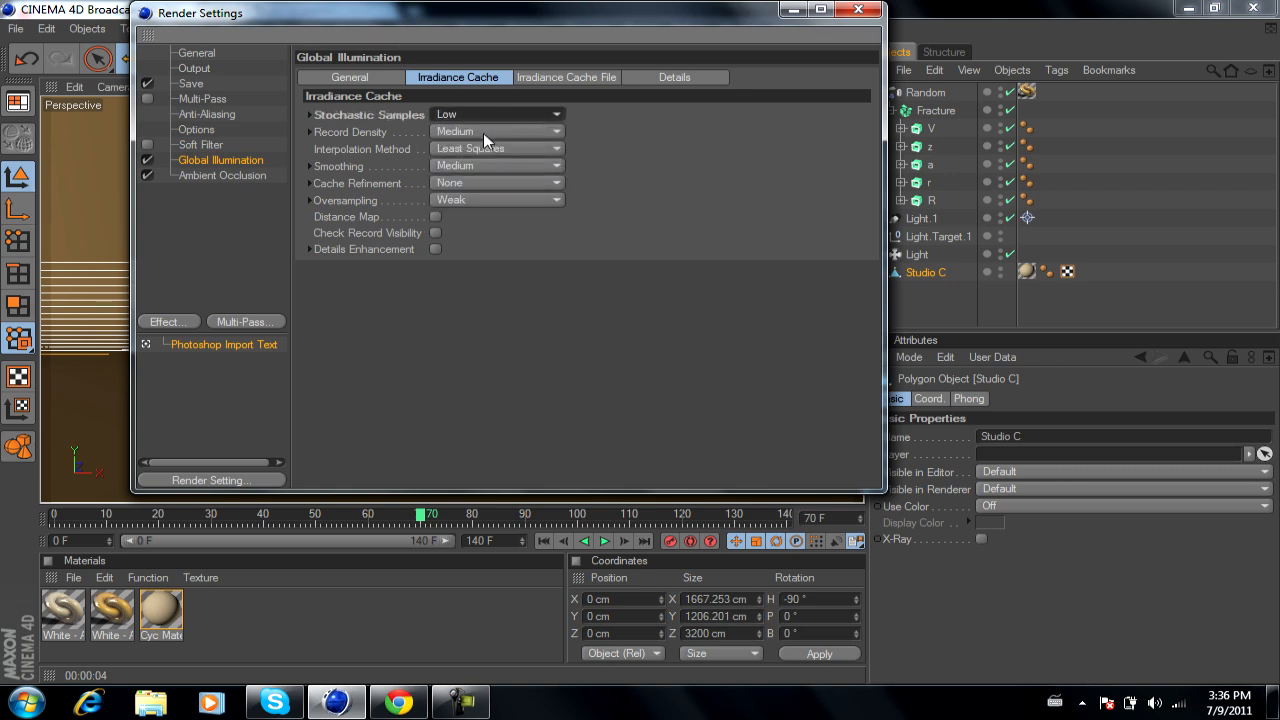
pyautogui.click(496, 132)
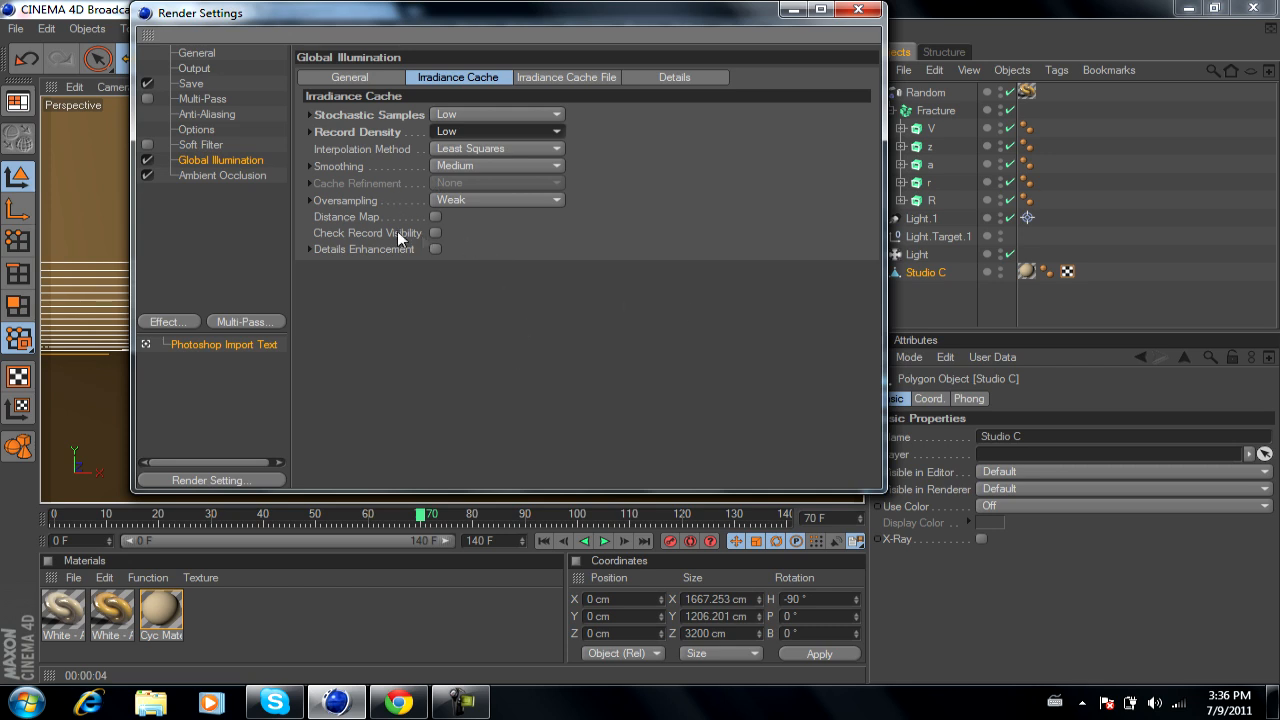
pyautogui.click(222, 176)
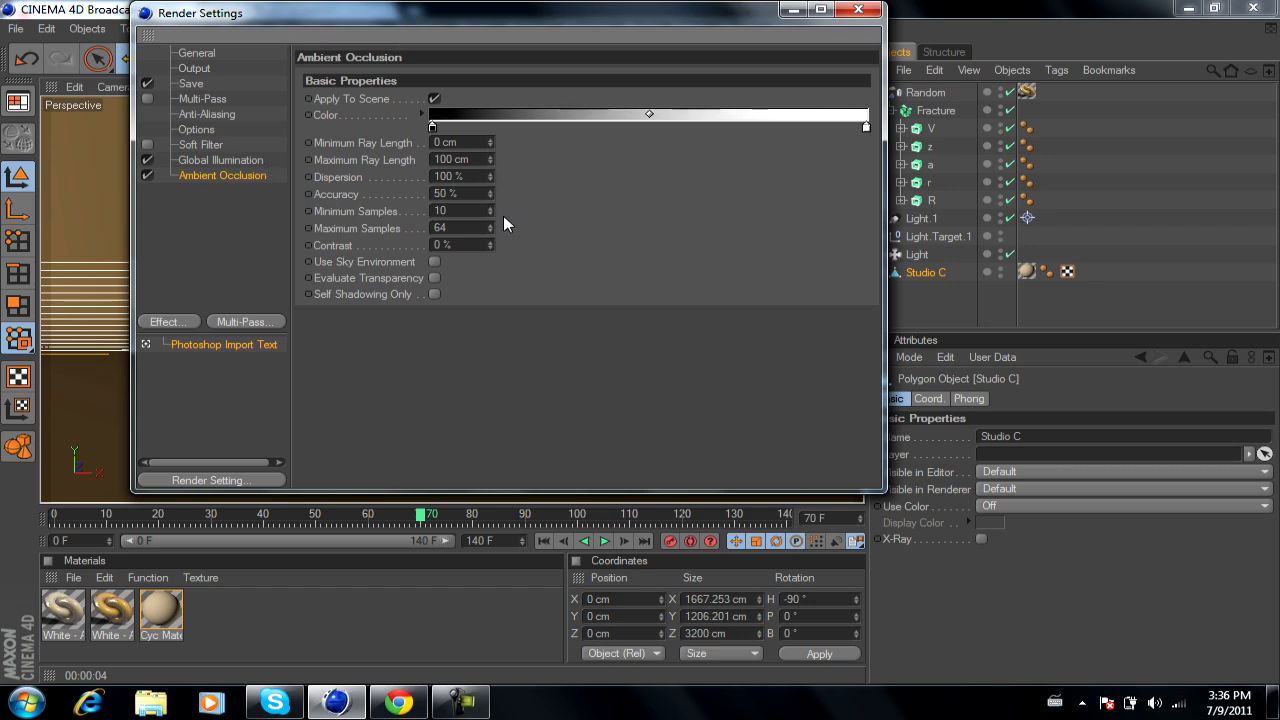
pyautogui.moveTo(492, 218)
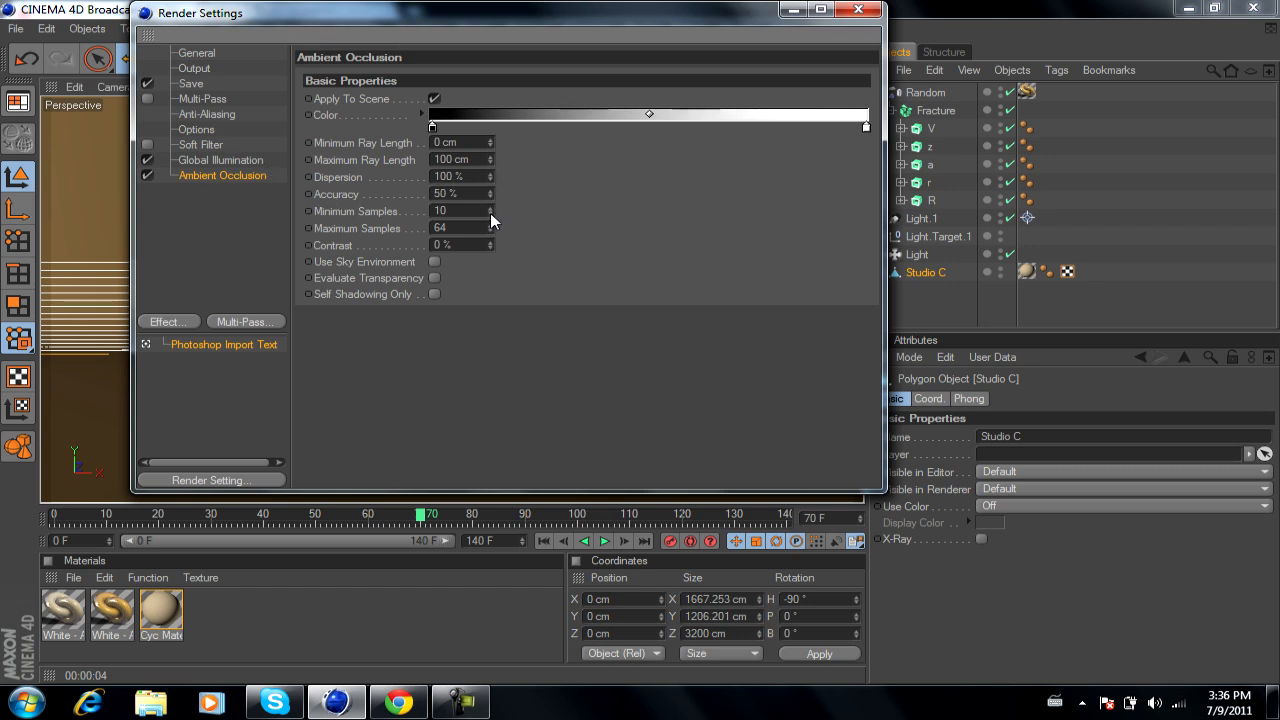
# Reduce ambient occlusion samples to 8 minimum and 50 maximum, check the Save page, and close Render Settings
pyautogui.click(490, 214)
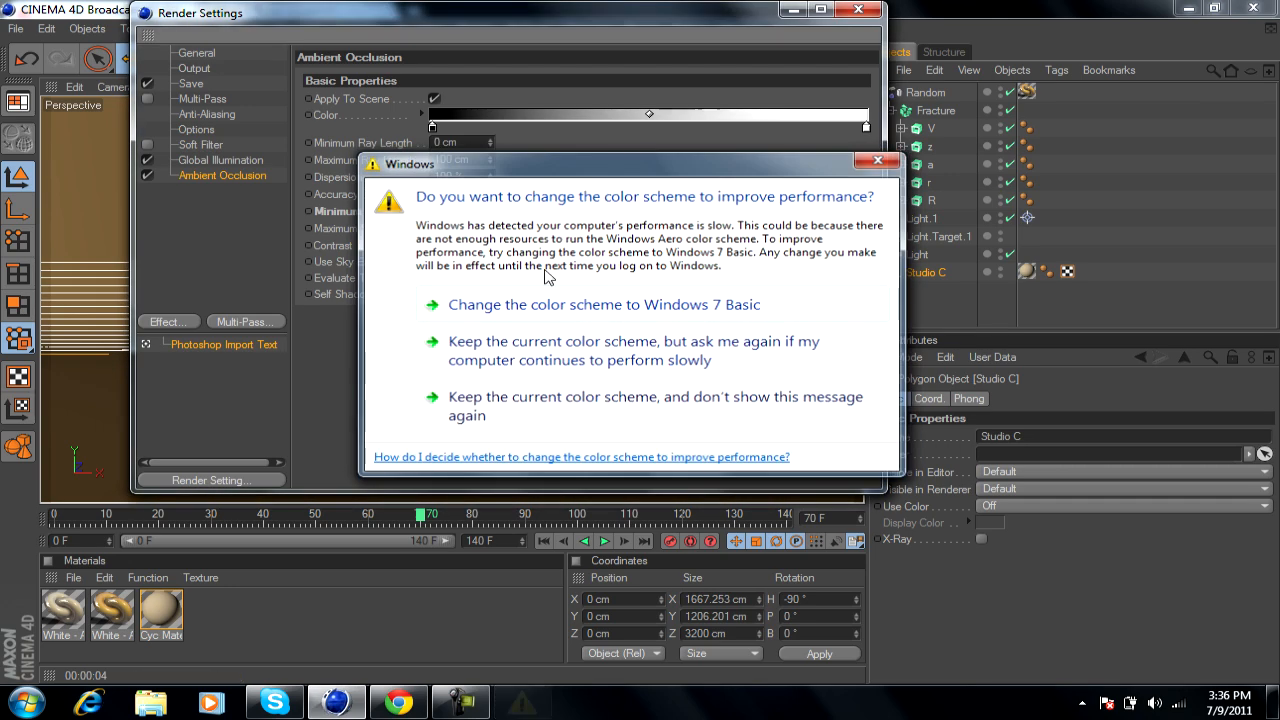
pyautogui.click(876, 160)
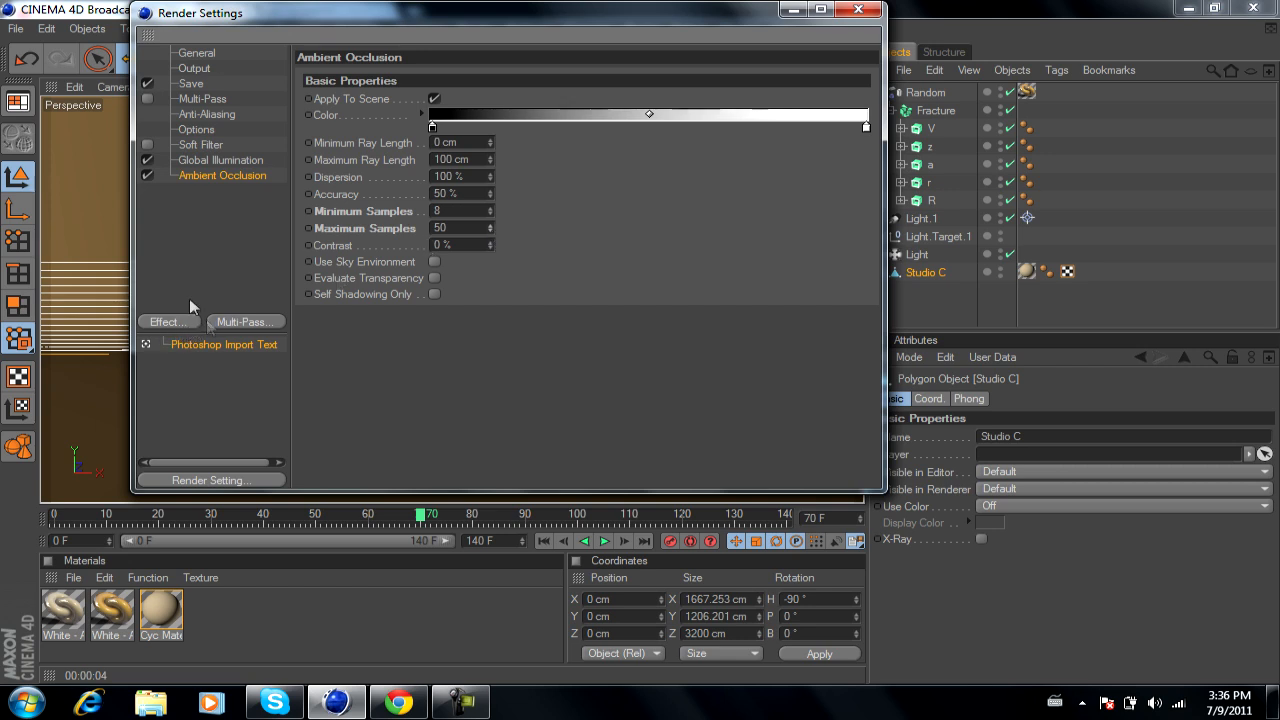
pyautogui.click(190, 84)
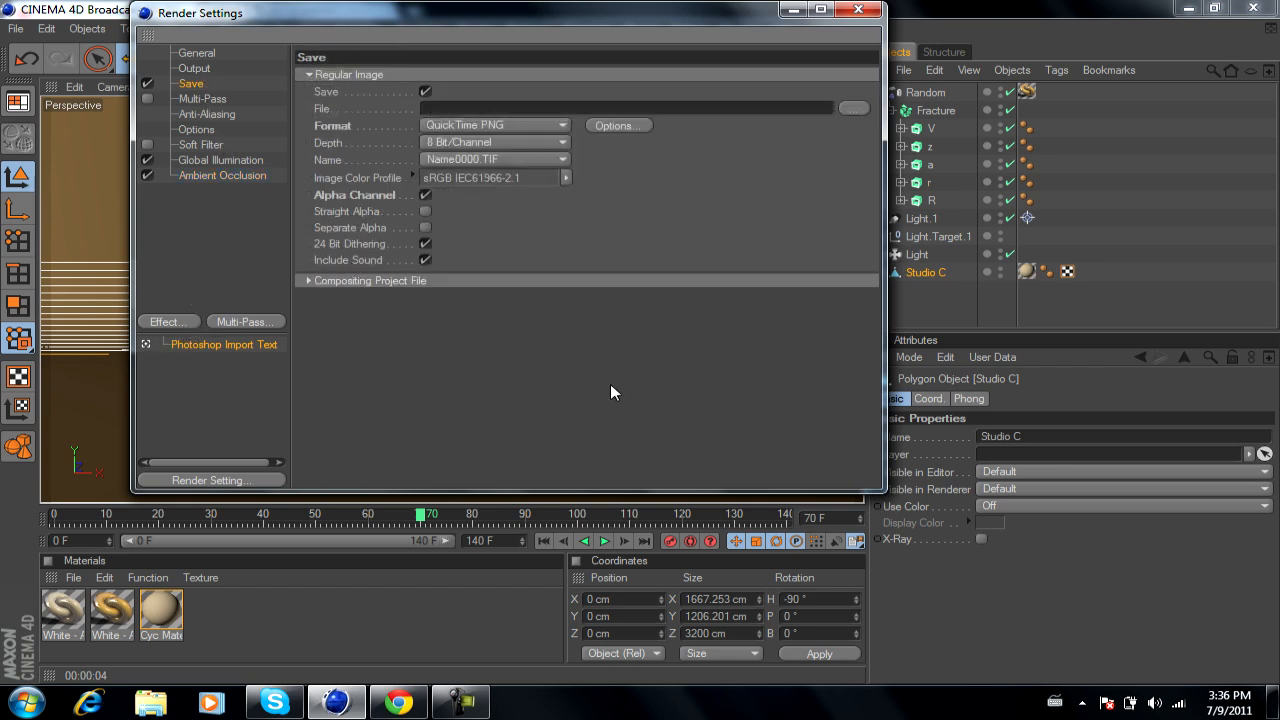
pyautogui.click(856, 12)
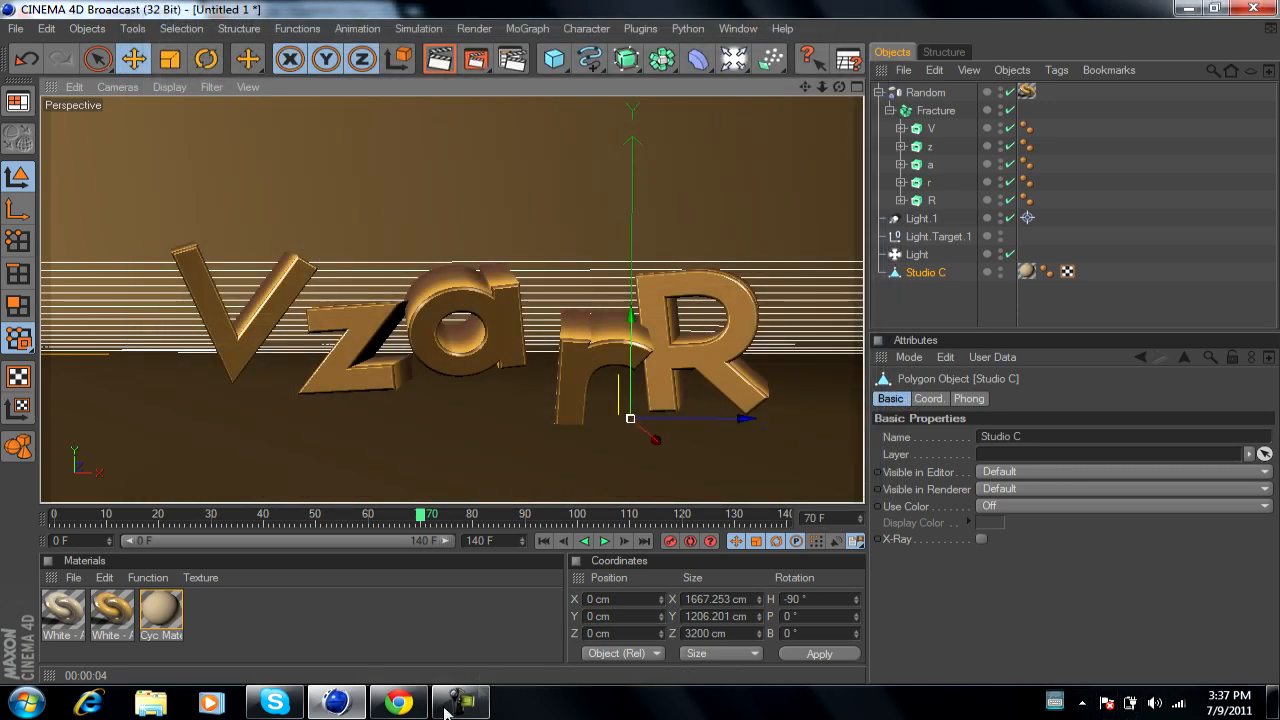
# Render the scene again to the Picture Viewer, finishing in 1:12 versus 2:20
pyautogui.click(460, 700)
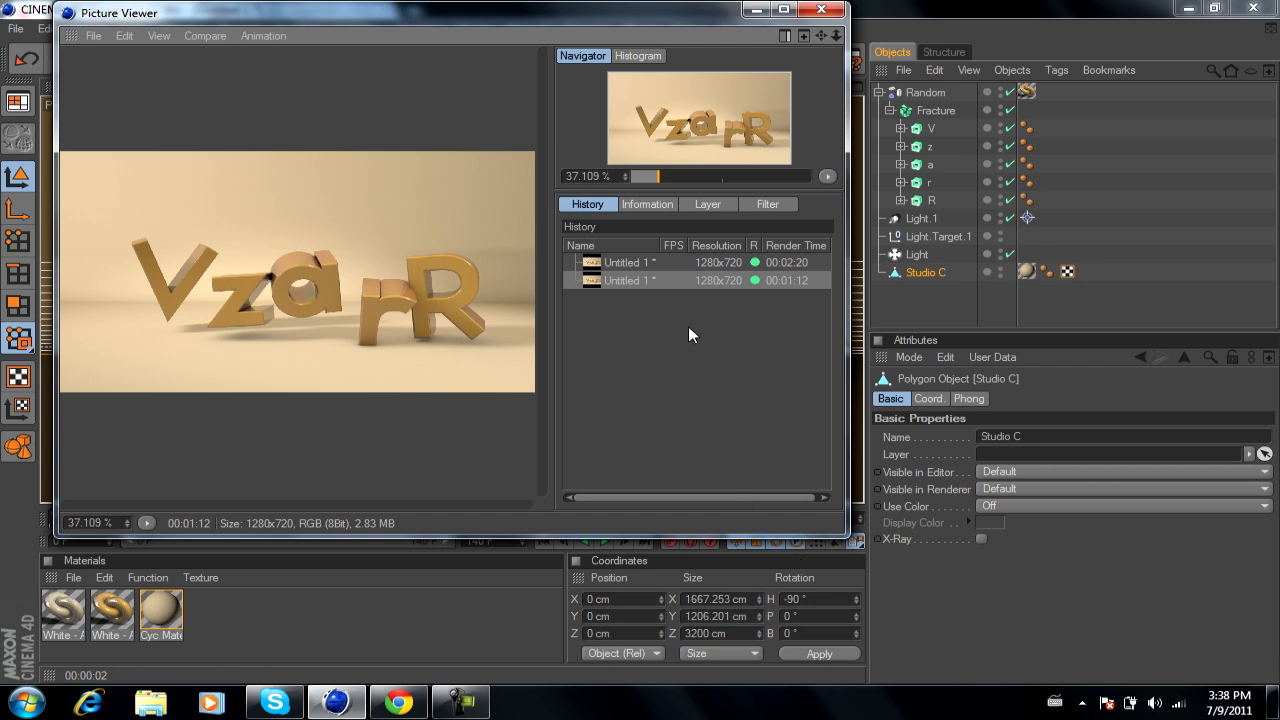
pyautogui.moveTo(936, 8)
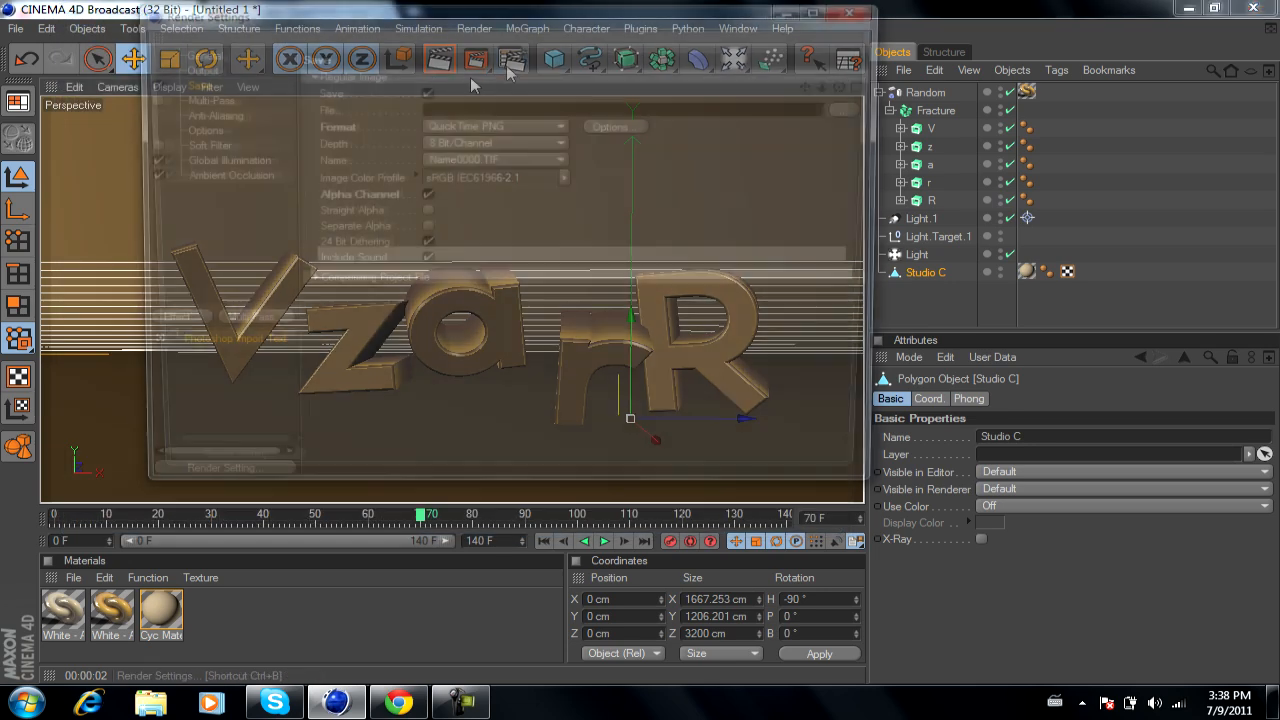
pyautogui.click(206, 114)
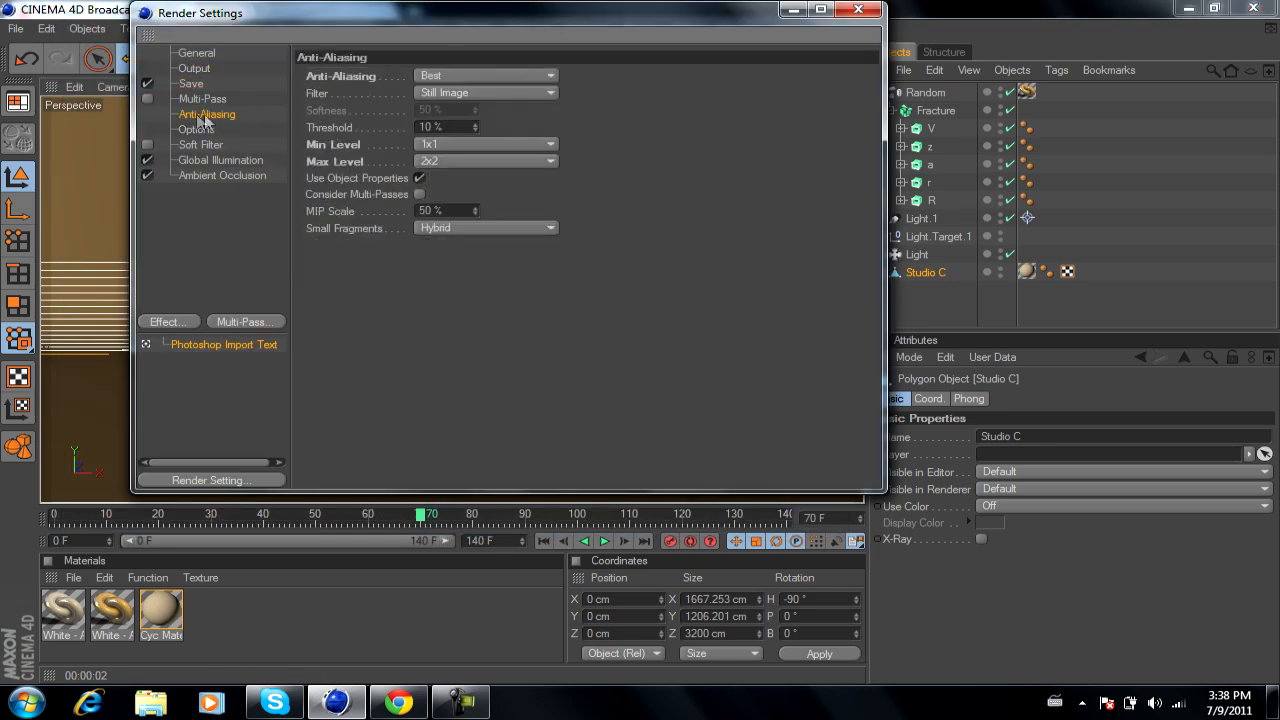
pyautogui.click(484, 76)
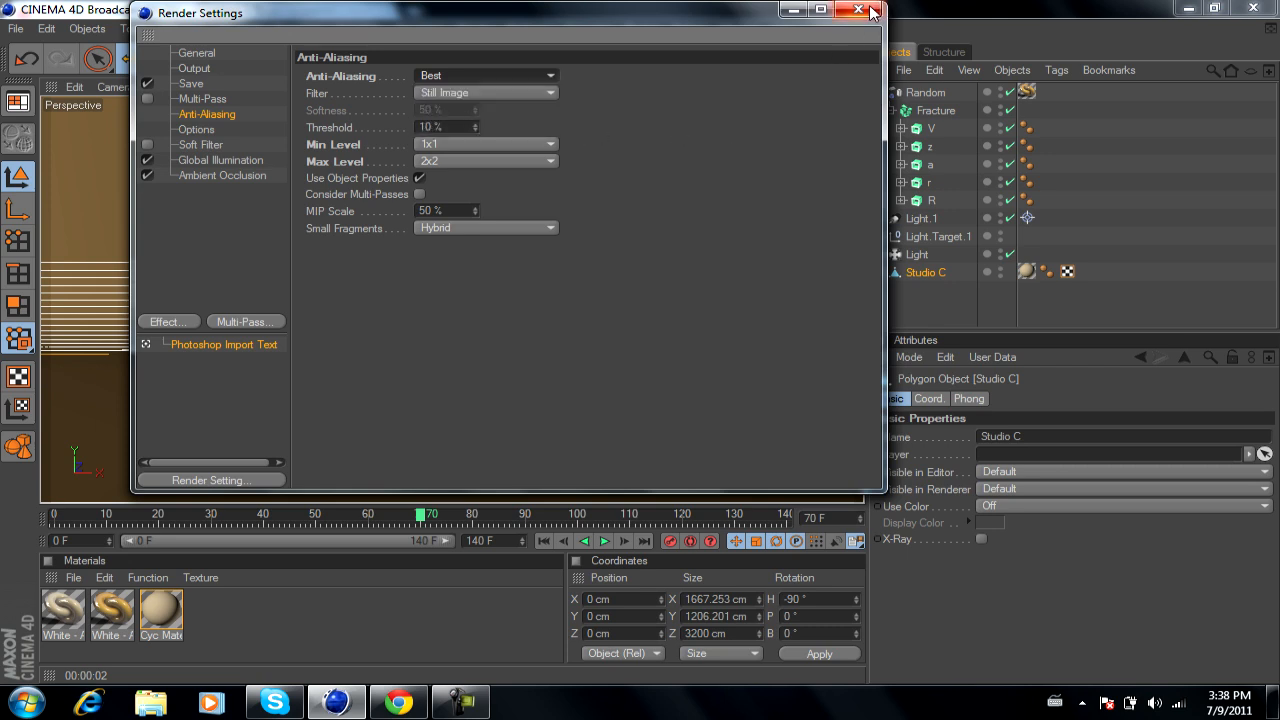
pyautogui.click(856, 12)
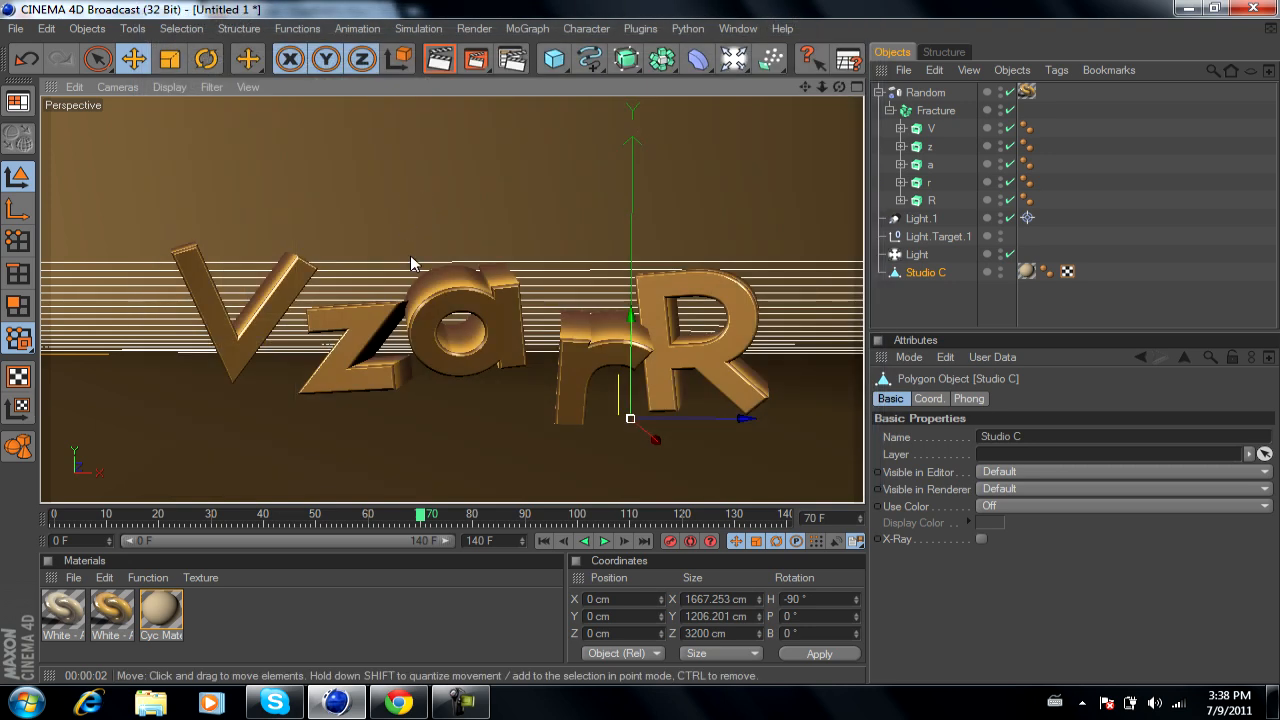
pyautogui.moveTo(540, 382)
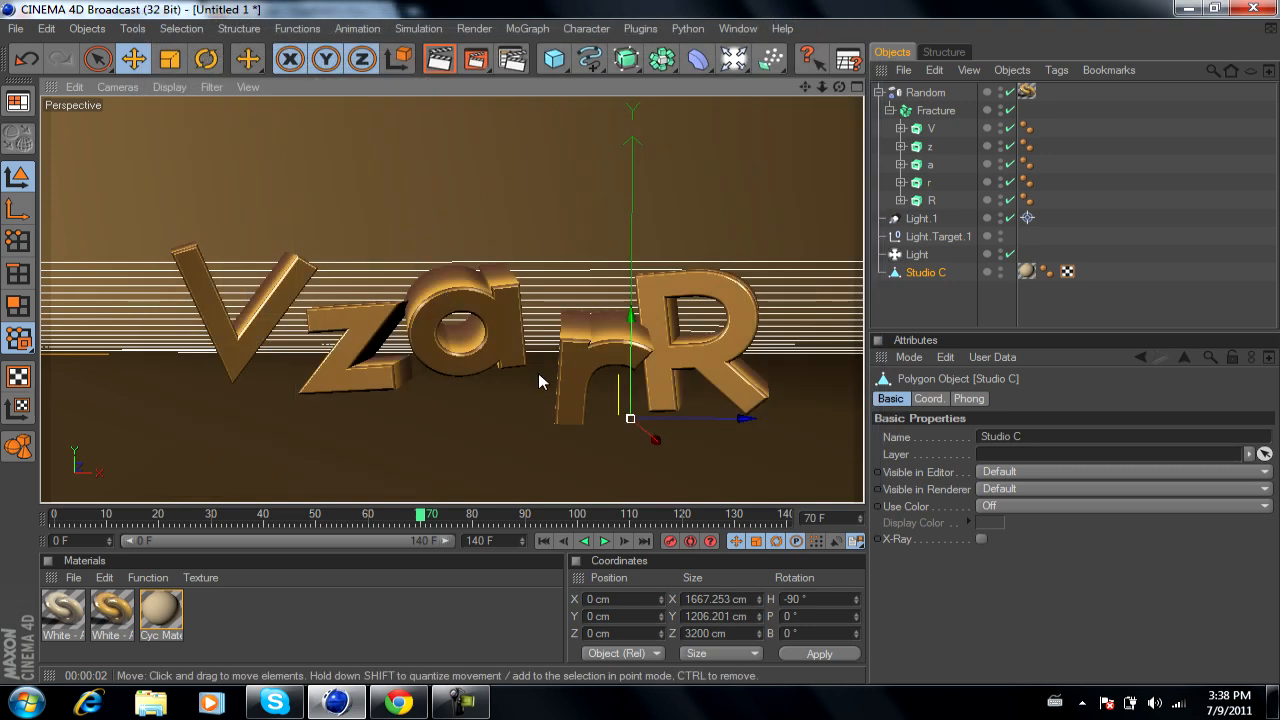
pyautogui.moveTo(810, 344)
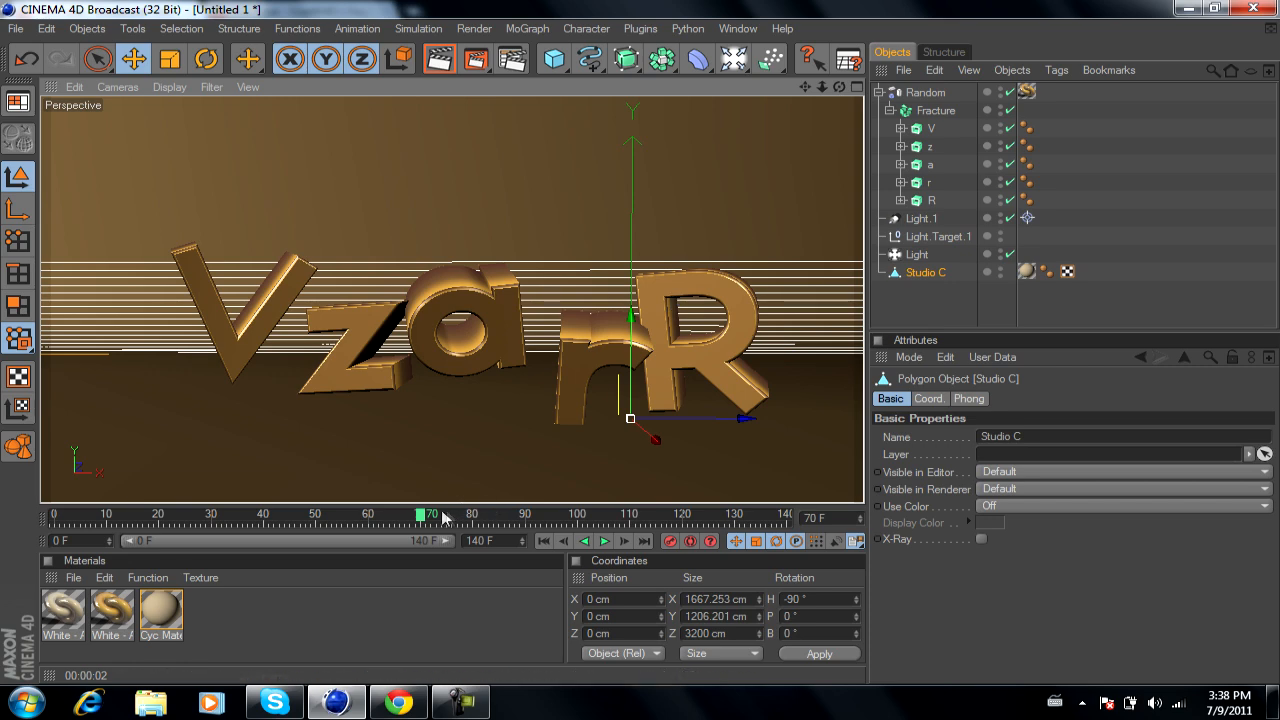
# Scrub the timeline back and forth to preview the scattered letters flying together
pyautogui.moveTo(428, 514); pyautogui.dragTo(228, 514)
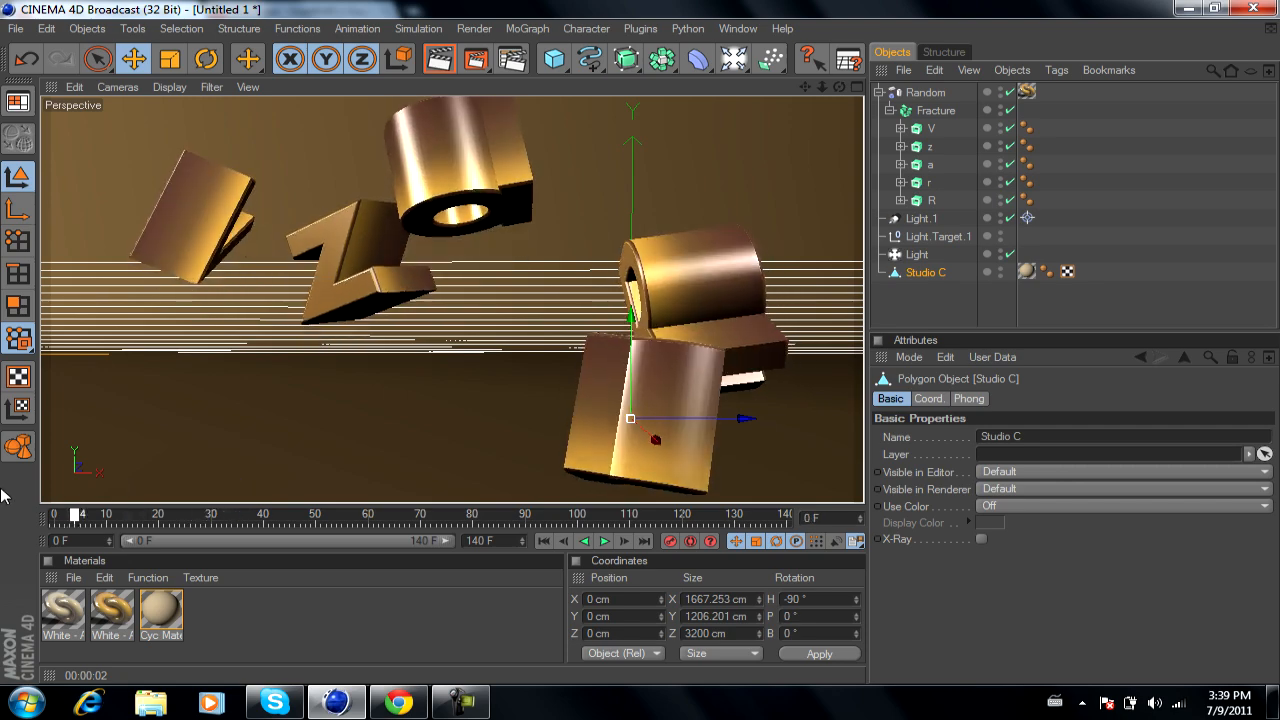
pyautogui.moveTo(78, 514); pyautogui.dragTo(196, 514)
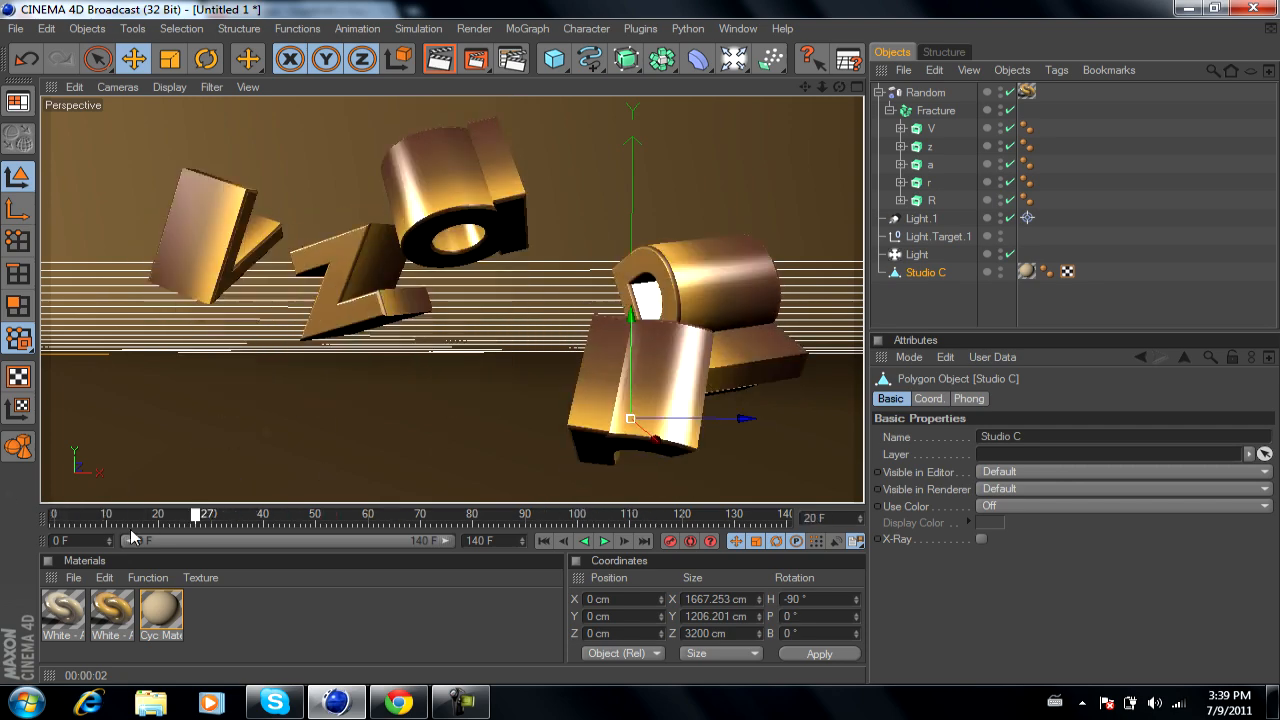
pyautogui.moveTo(196, 512); pyautogui.dragTo(144, 512)
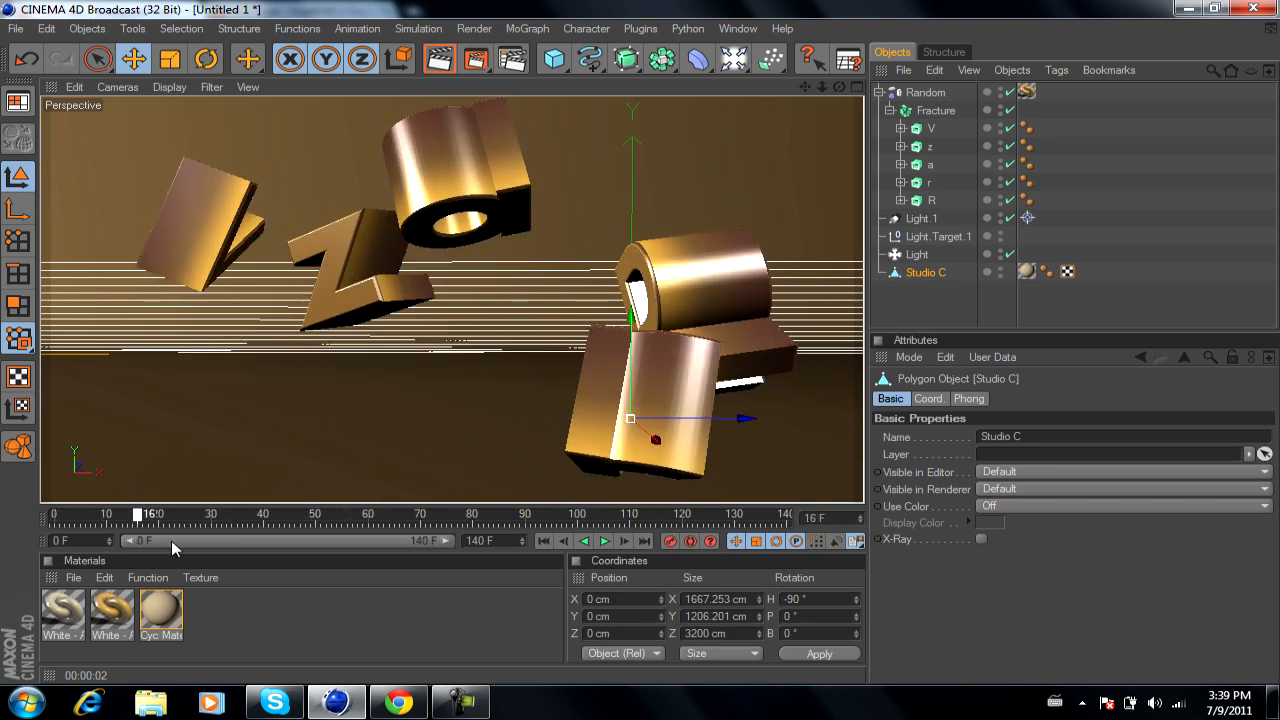
pyautogui.moveTo(140, 514); pyautogui.dragTo(258, 514)
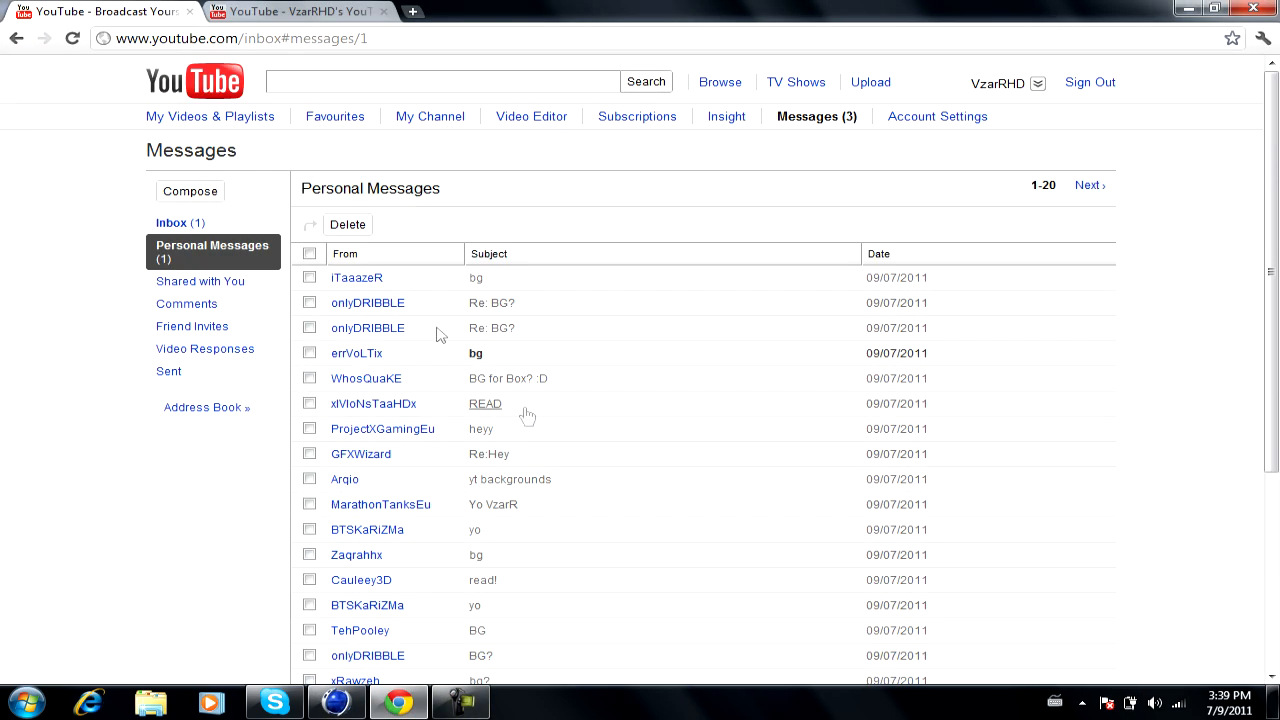
# In the second tab, enter 'bankzr' in the address bar to load BanKzGG's channel
pyautogui.click(194, 82)
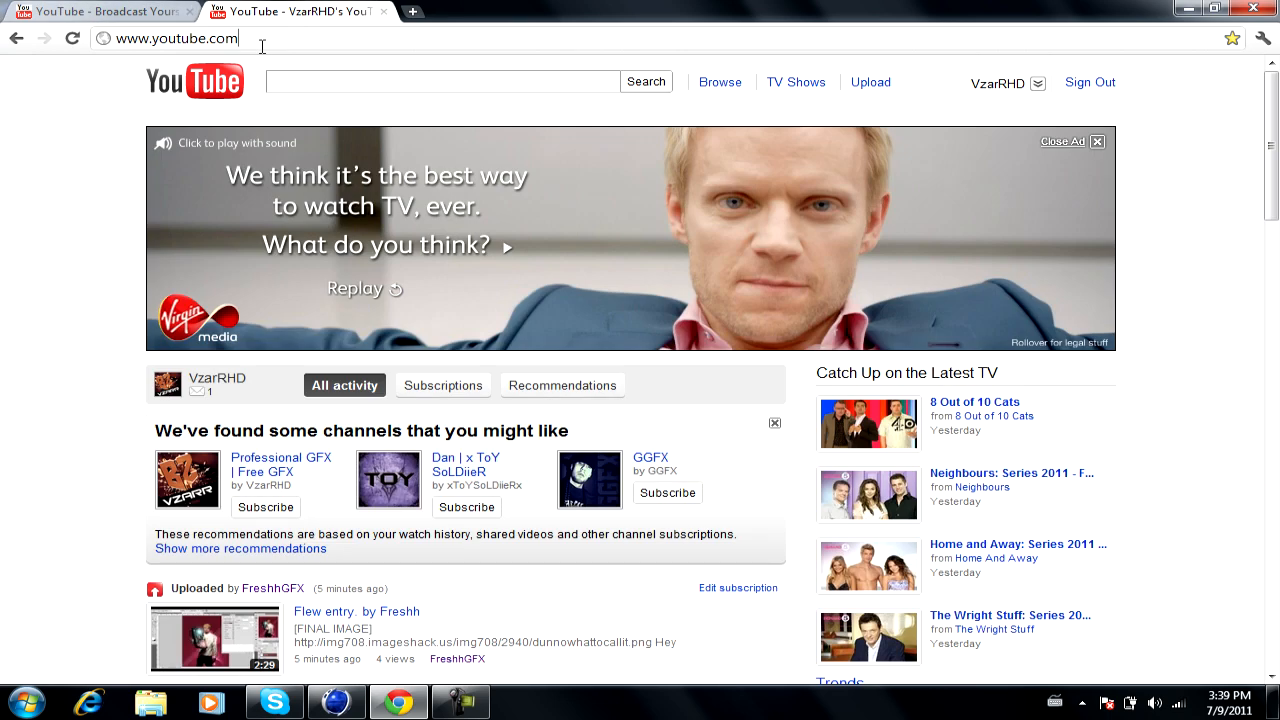
pyautogui.click(180, 38)
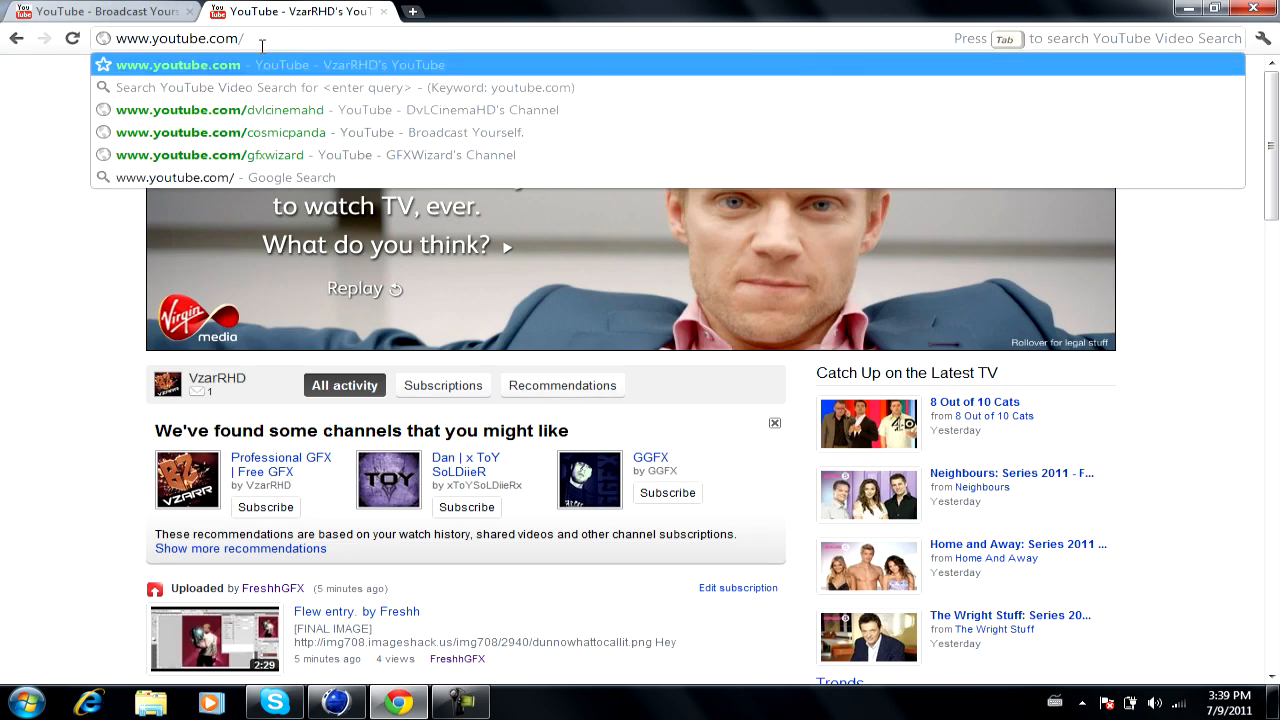
pyautogui.write('bankzr')
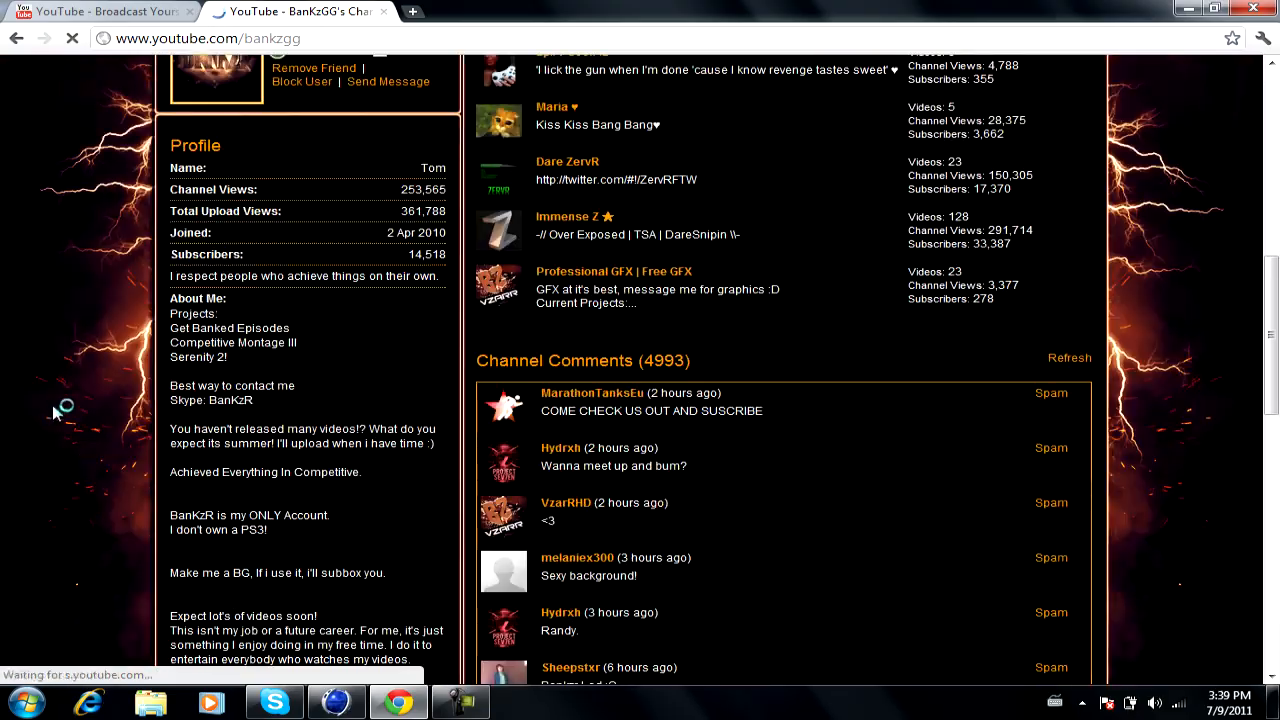
pyautogui.moveTo(72, 390)
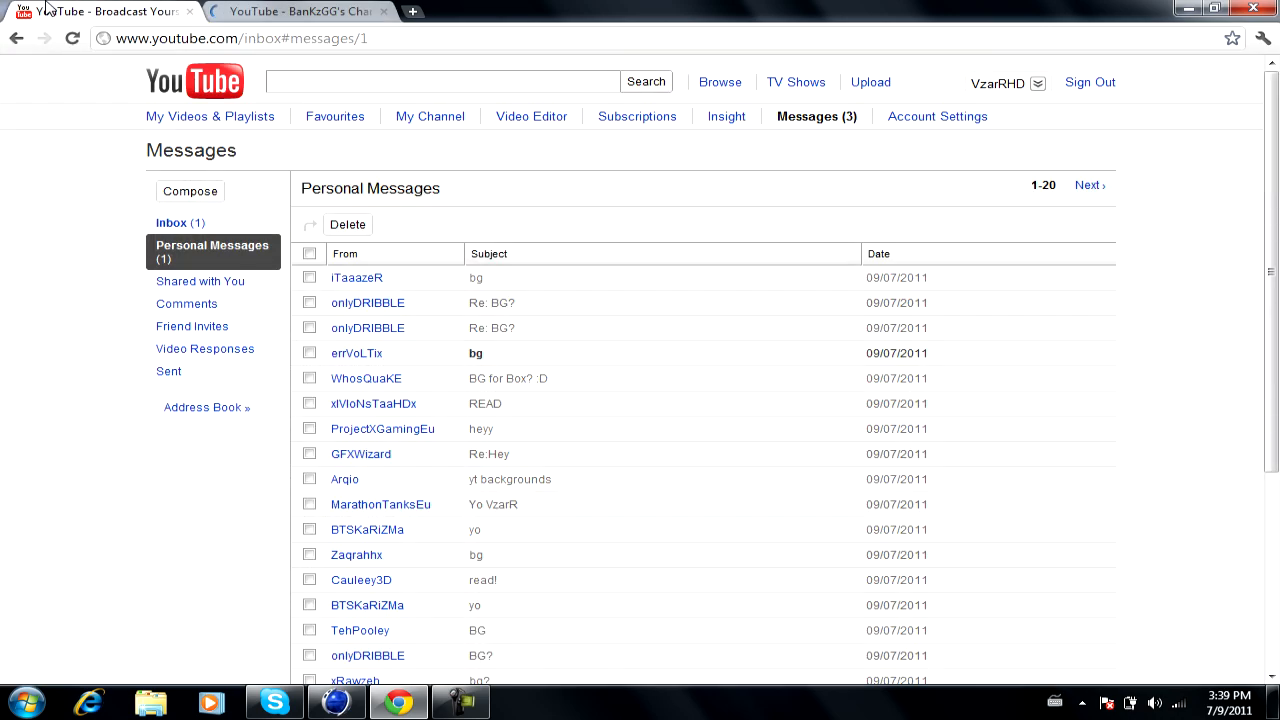
# Scroll the Personal Messages list and read the yt backgrounds message
pyautogui.scroll(-3)
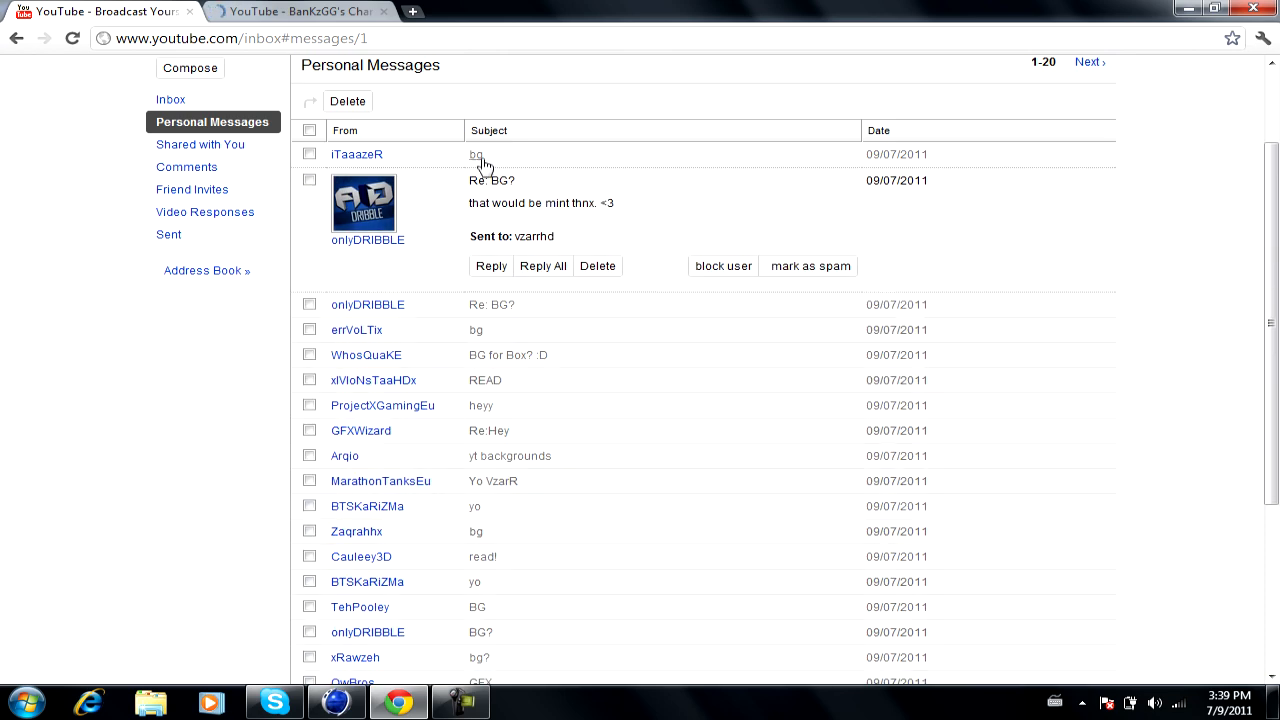
pyautogui.moveTo(504, 296)
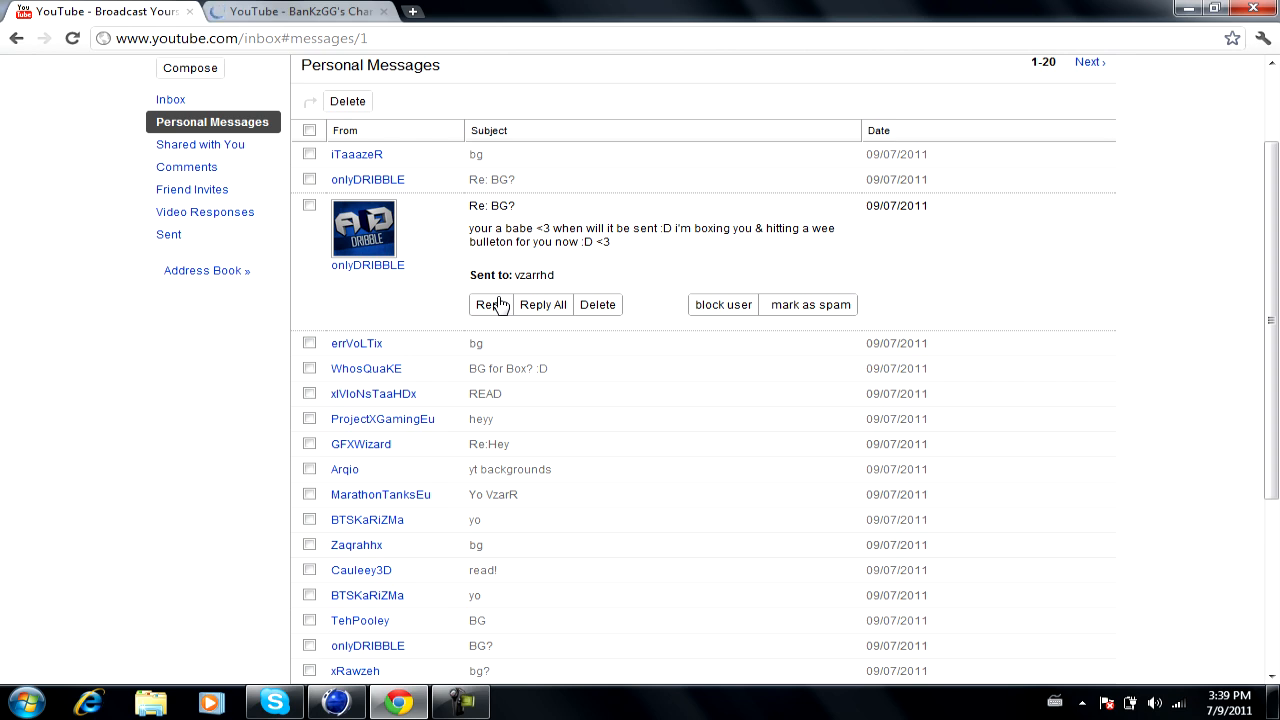
pyautogui.moveTo(368, 264)
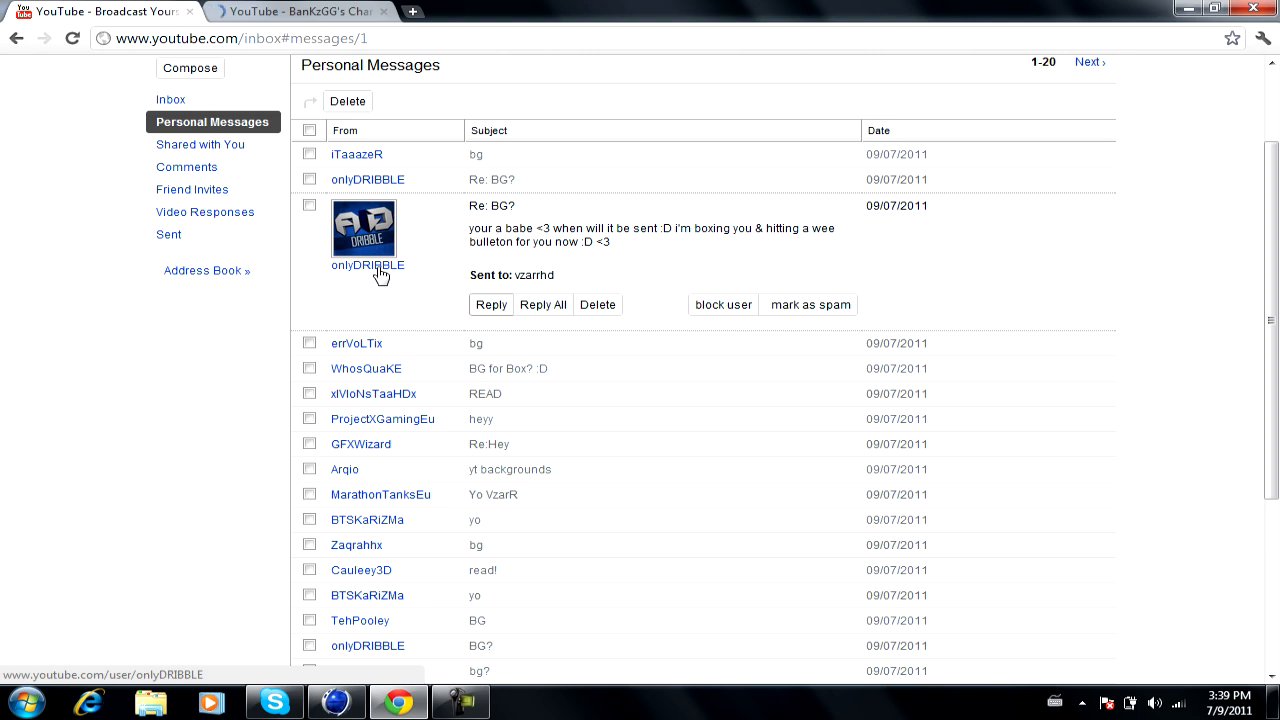
pyautogui.moveTo(448, 308)
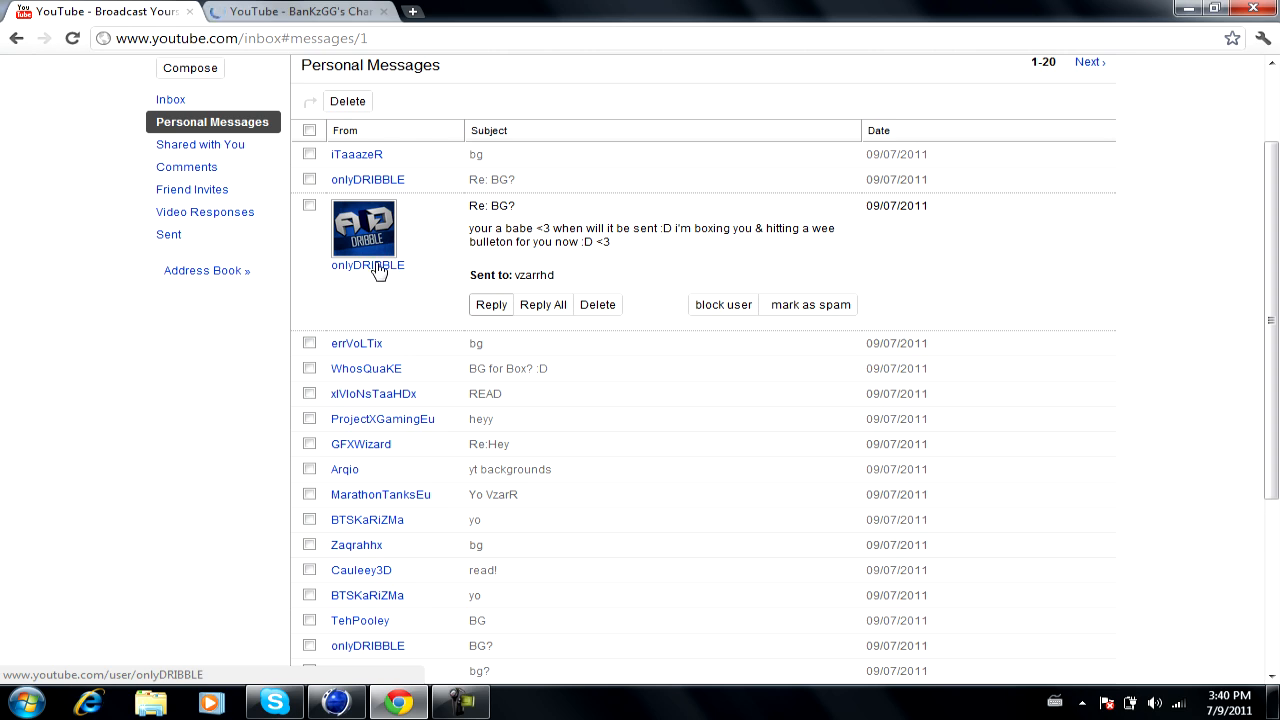
pyautogui.moveTo(372, 272)
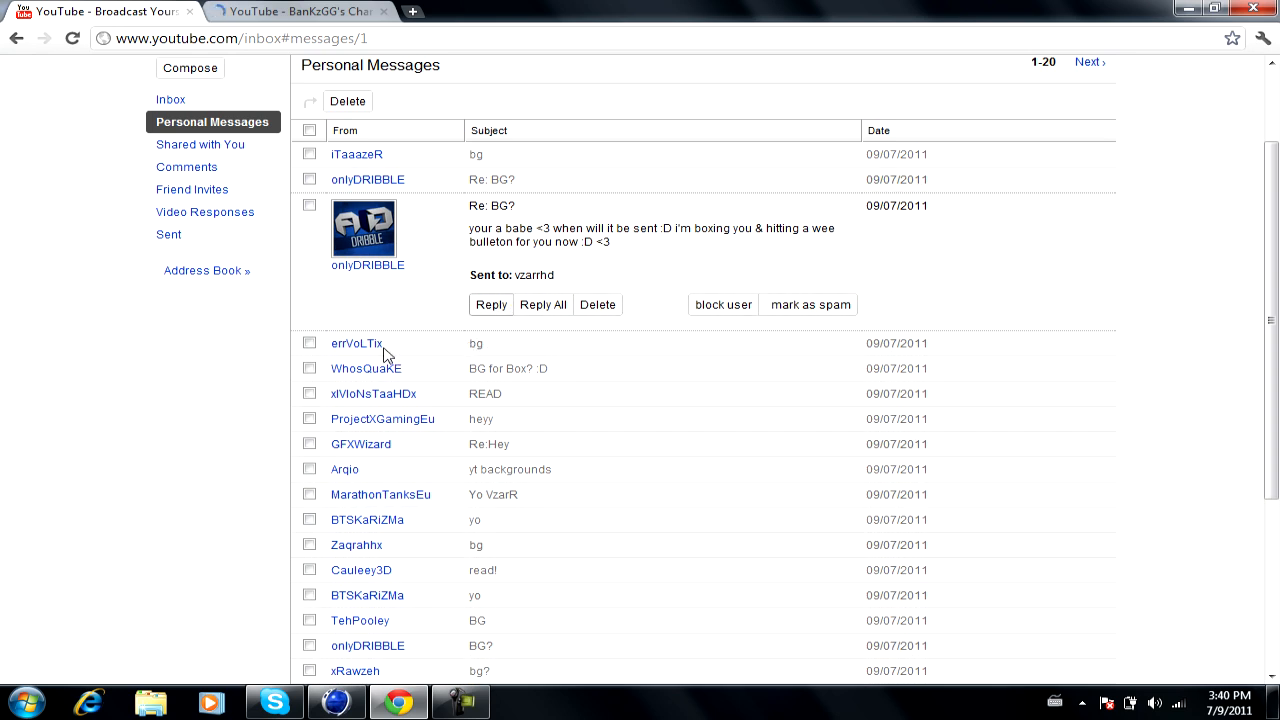
pyautogui.moveTo(438, 276)
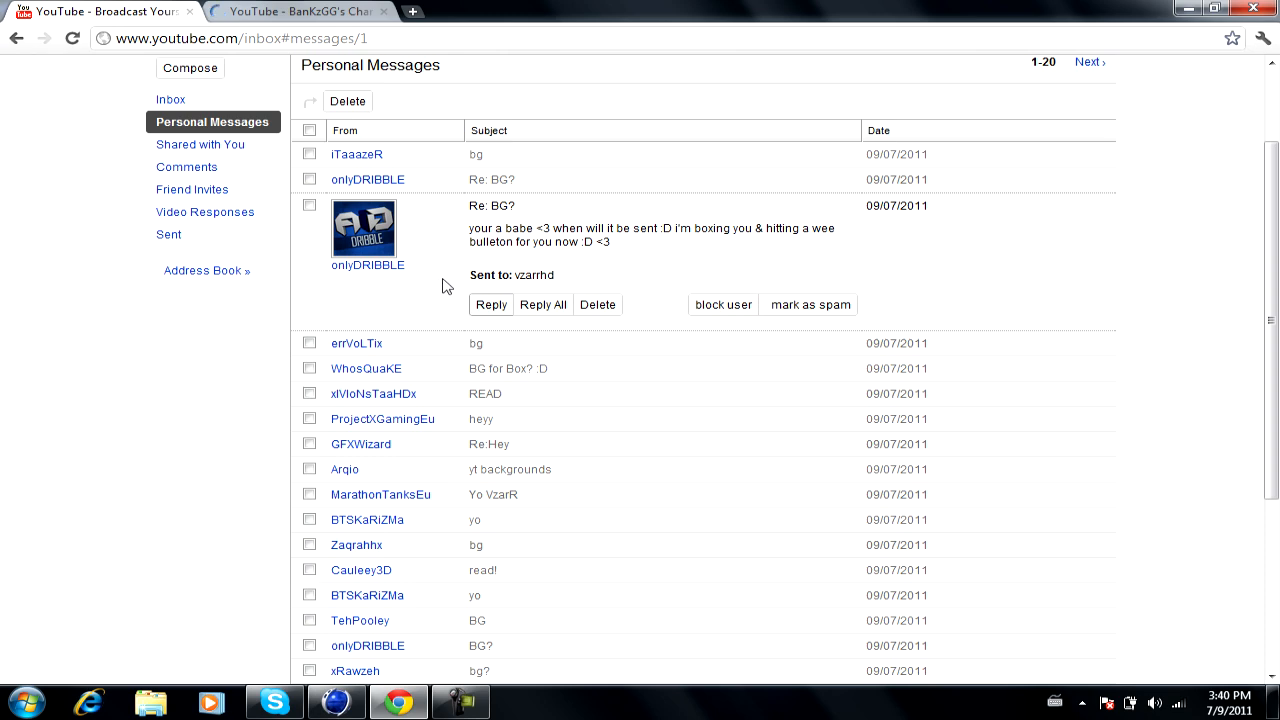
pyautogui.click(356, 344)
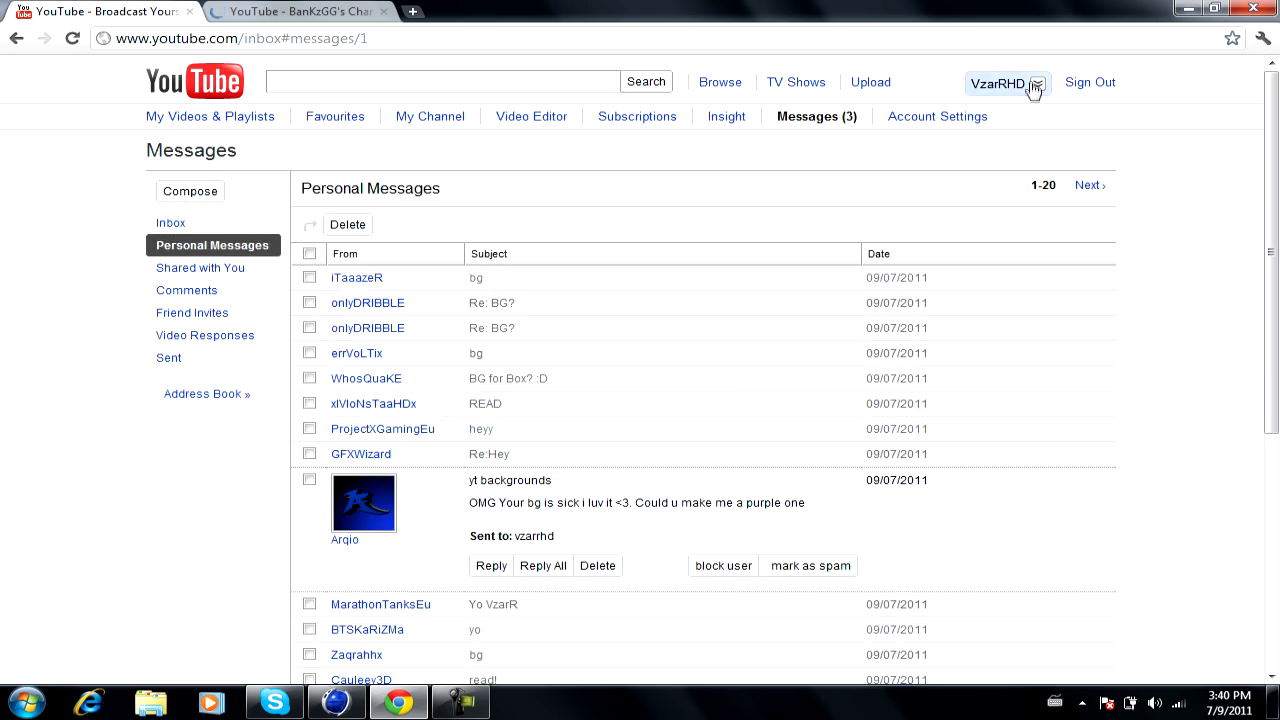
pyautogui.click(1008, 84)
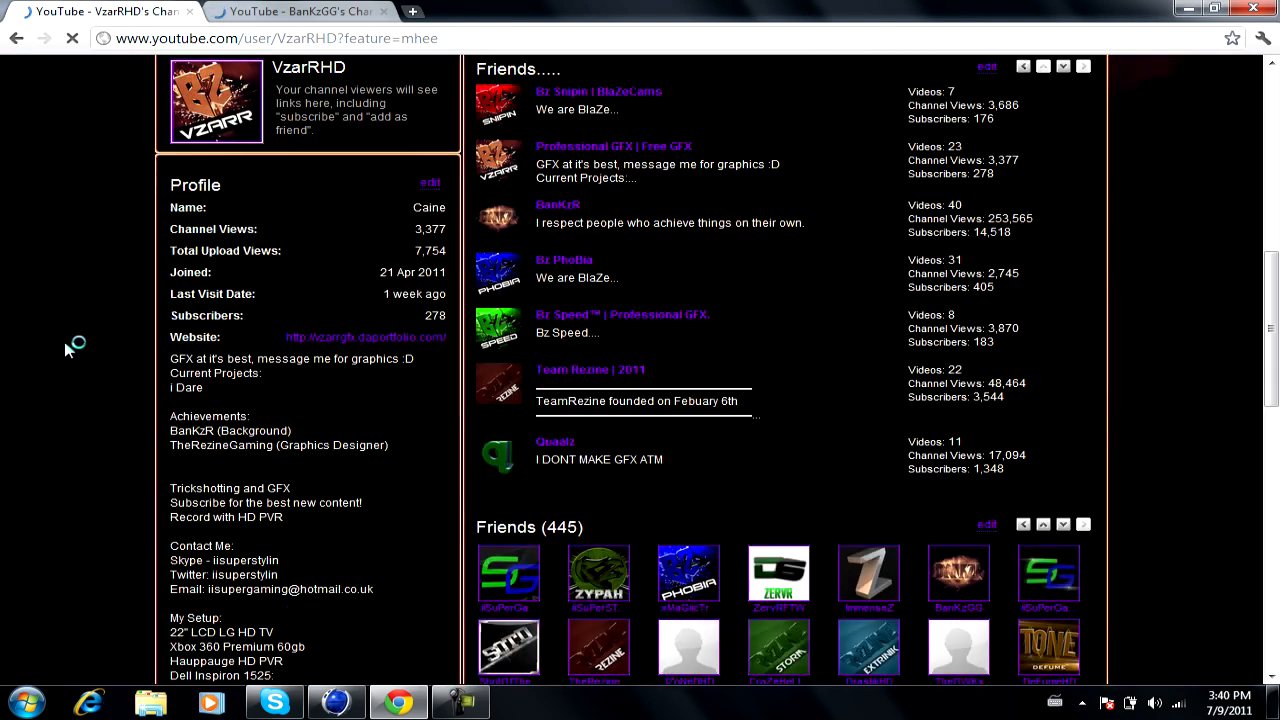
pyautogui.scroll(-3)
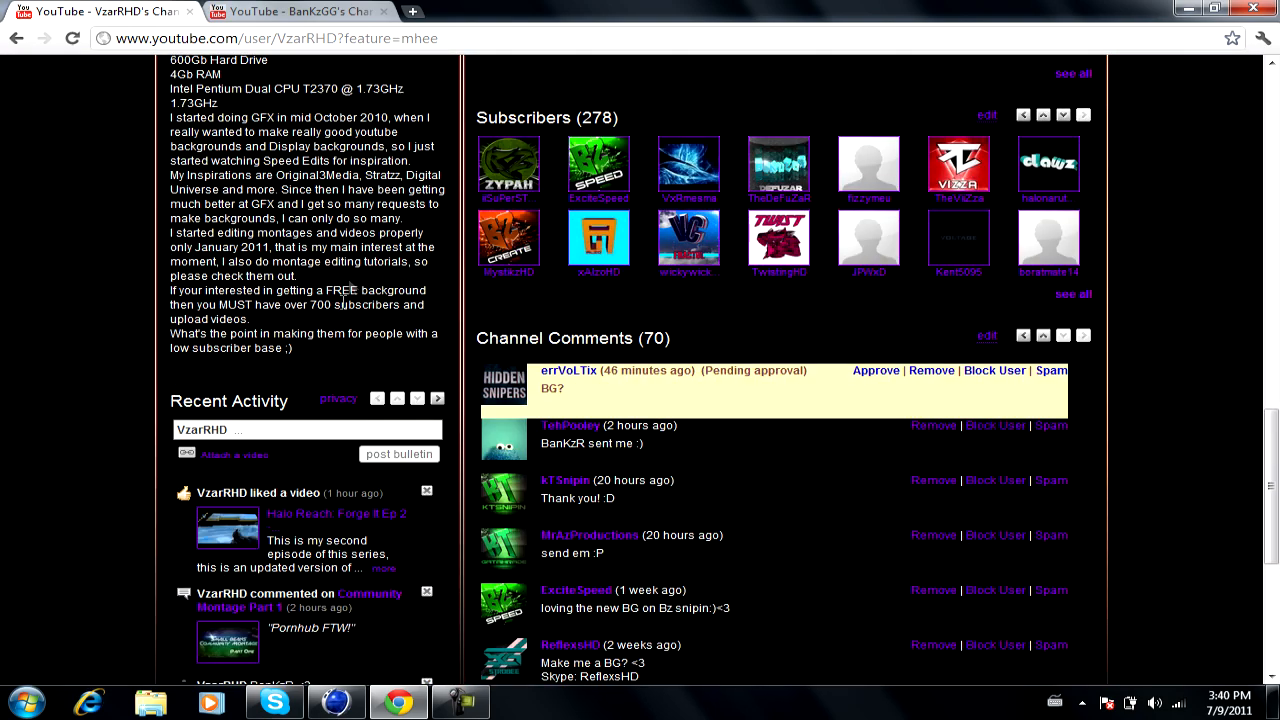
pyautogui.moveTo(876, 370)
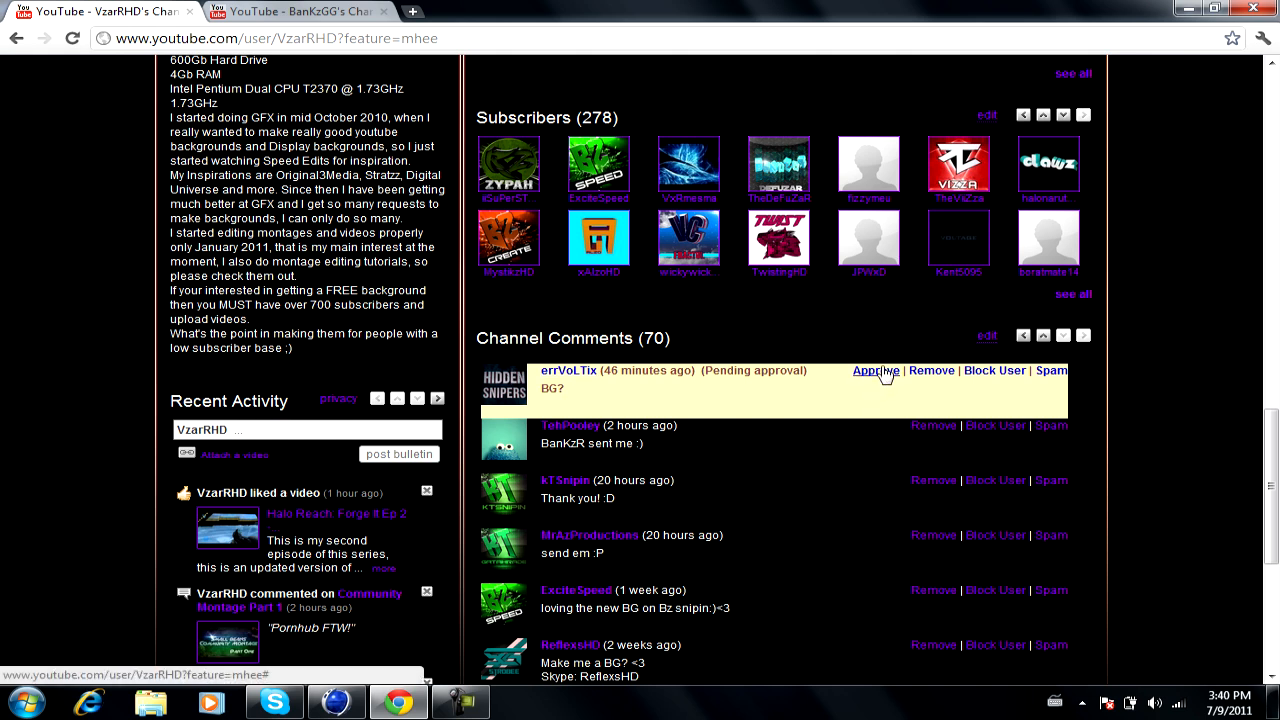
pyautogui.moveTo(828, 378)
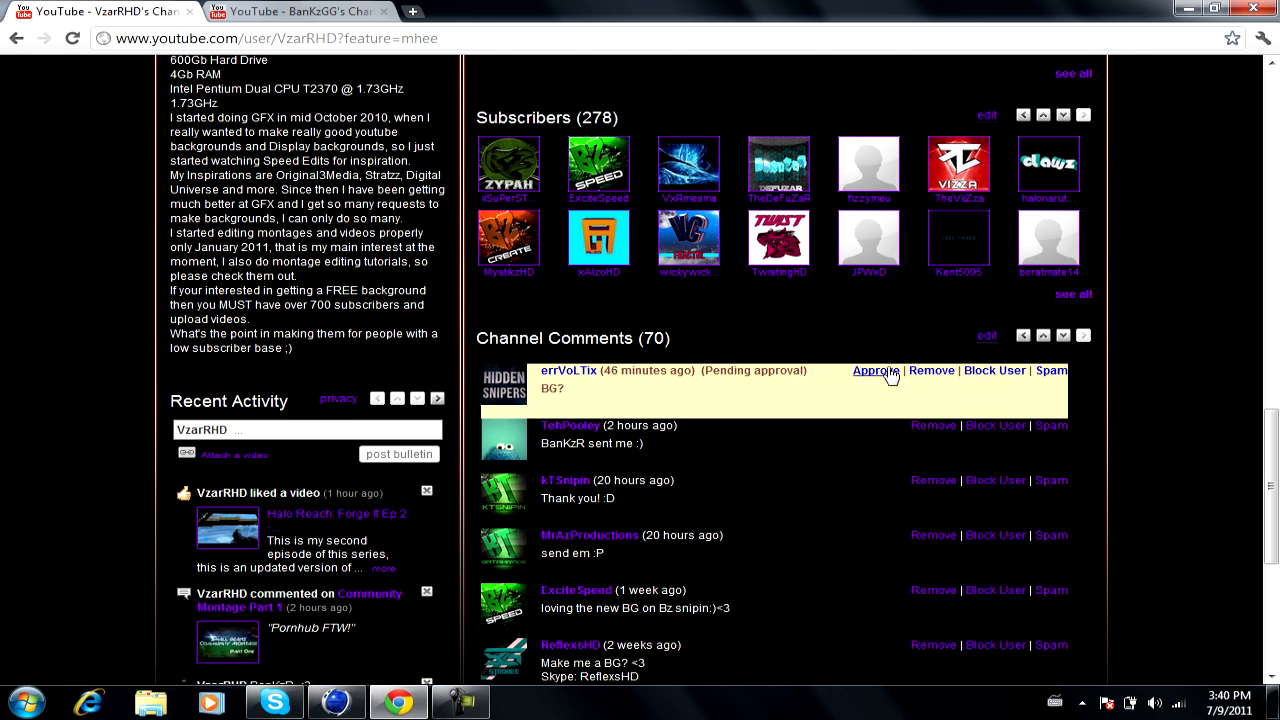
pyautogui.scroll(-3)
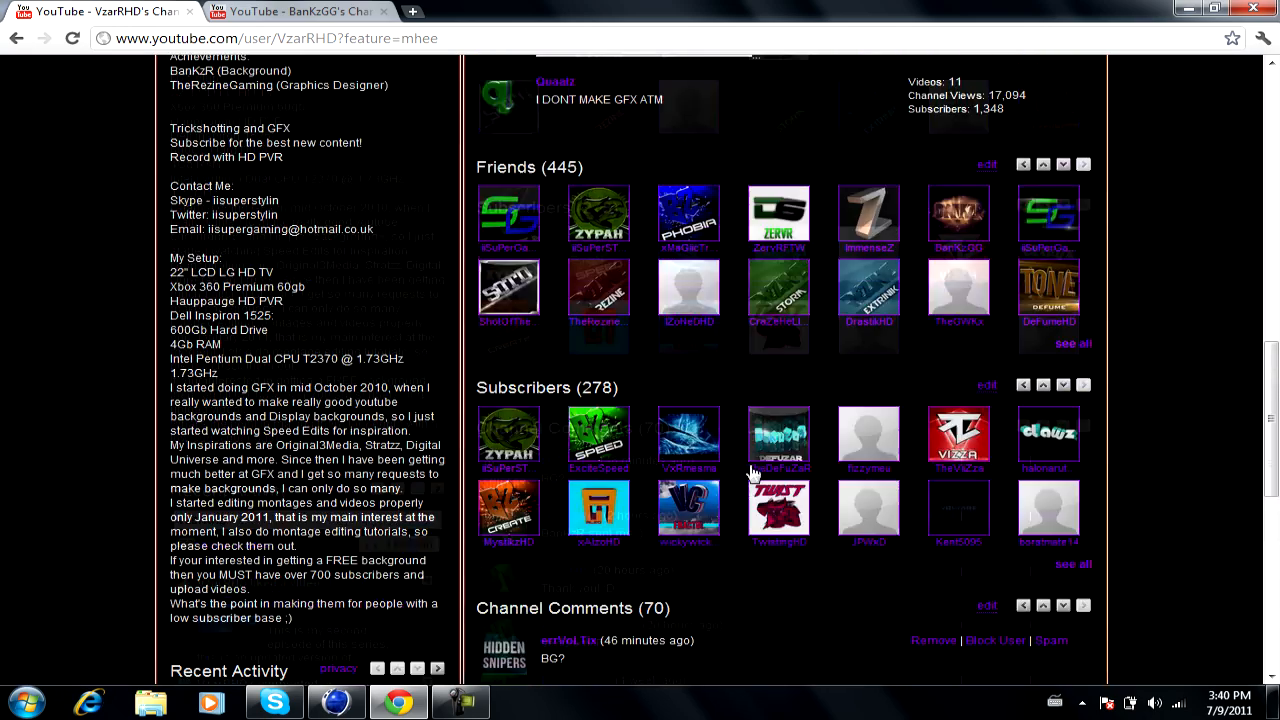
pyautogui.scroll(3)
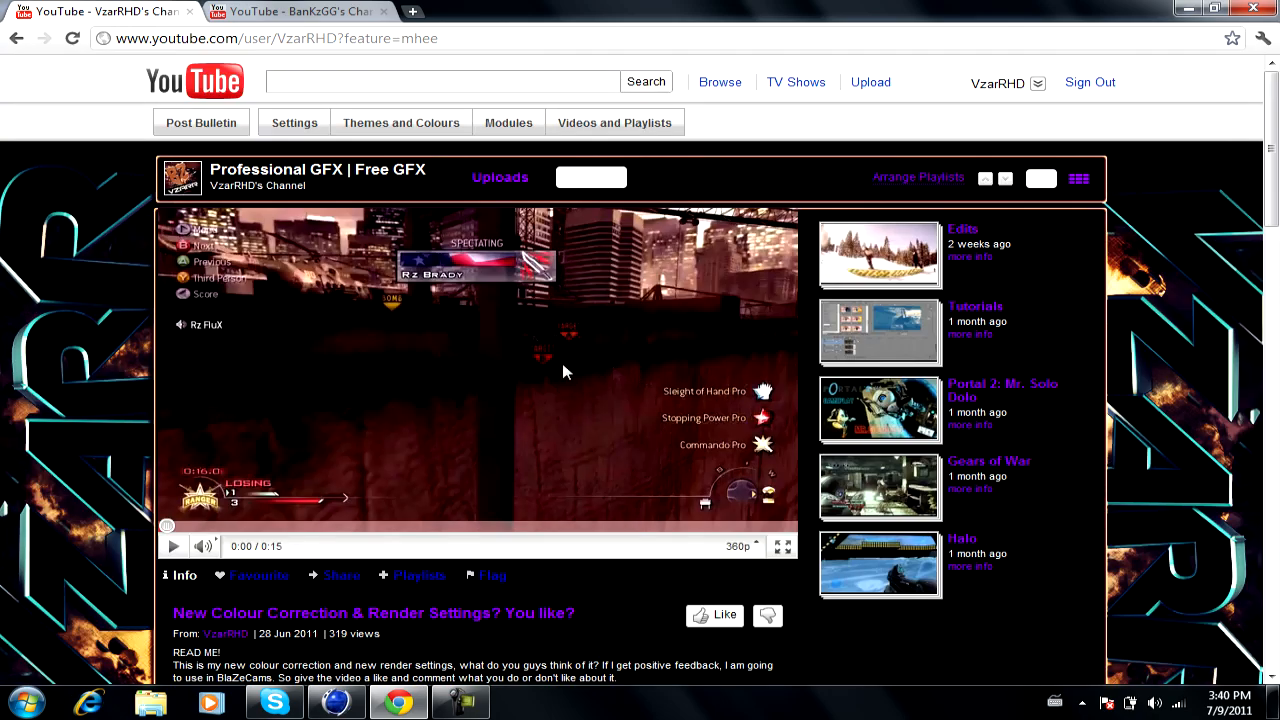
pyautogui.scroll(-3)
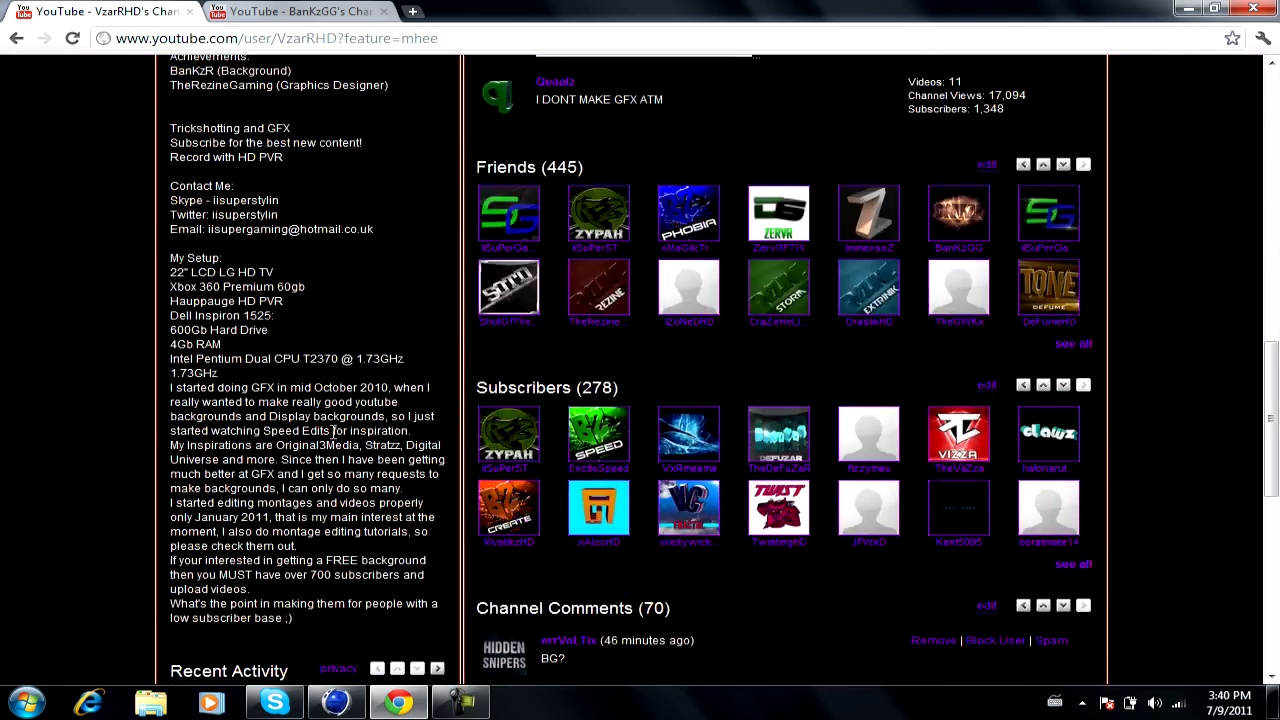